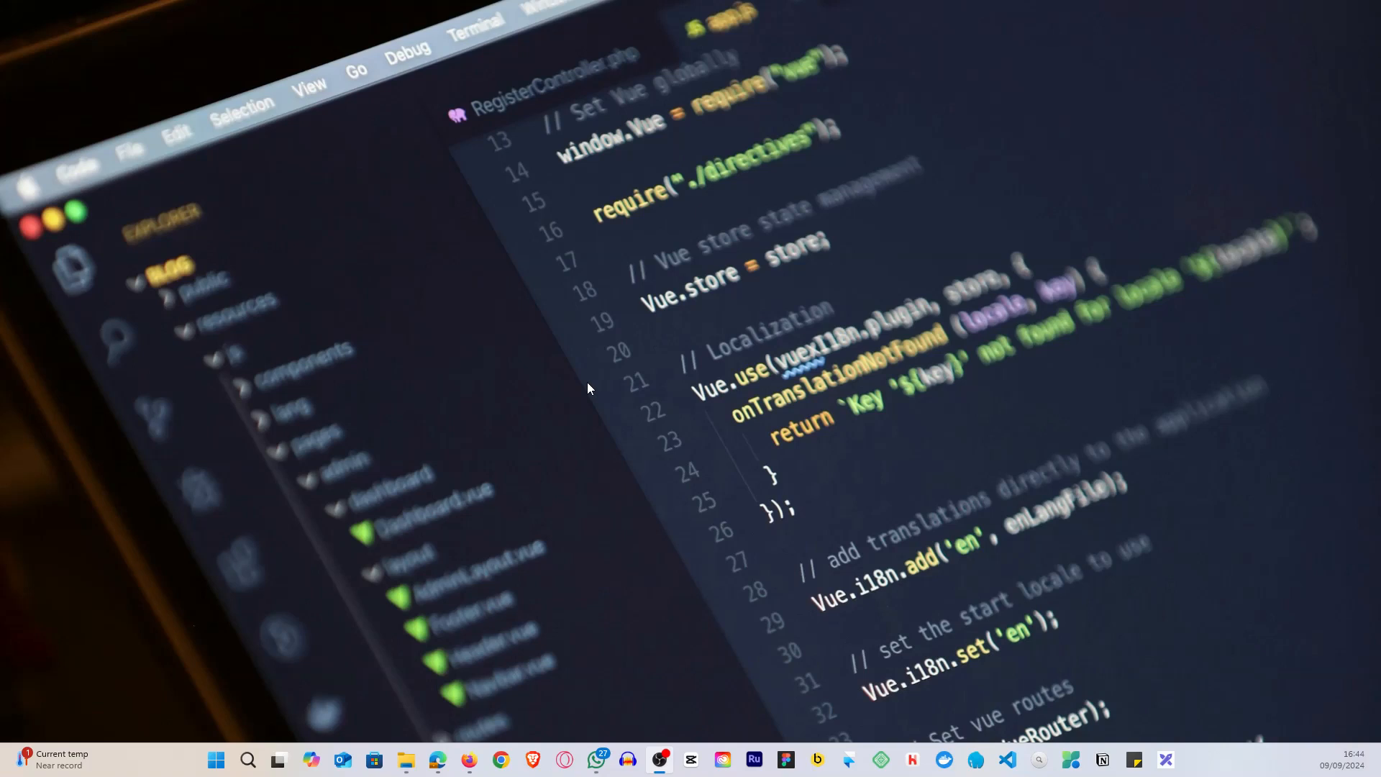
{"action": "mouse_move", "coordinate": [580, 390]}
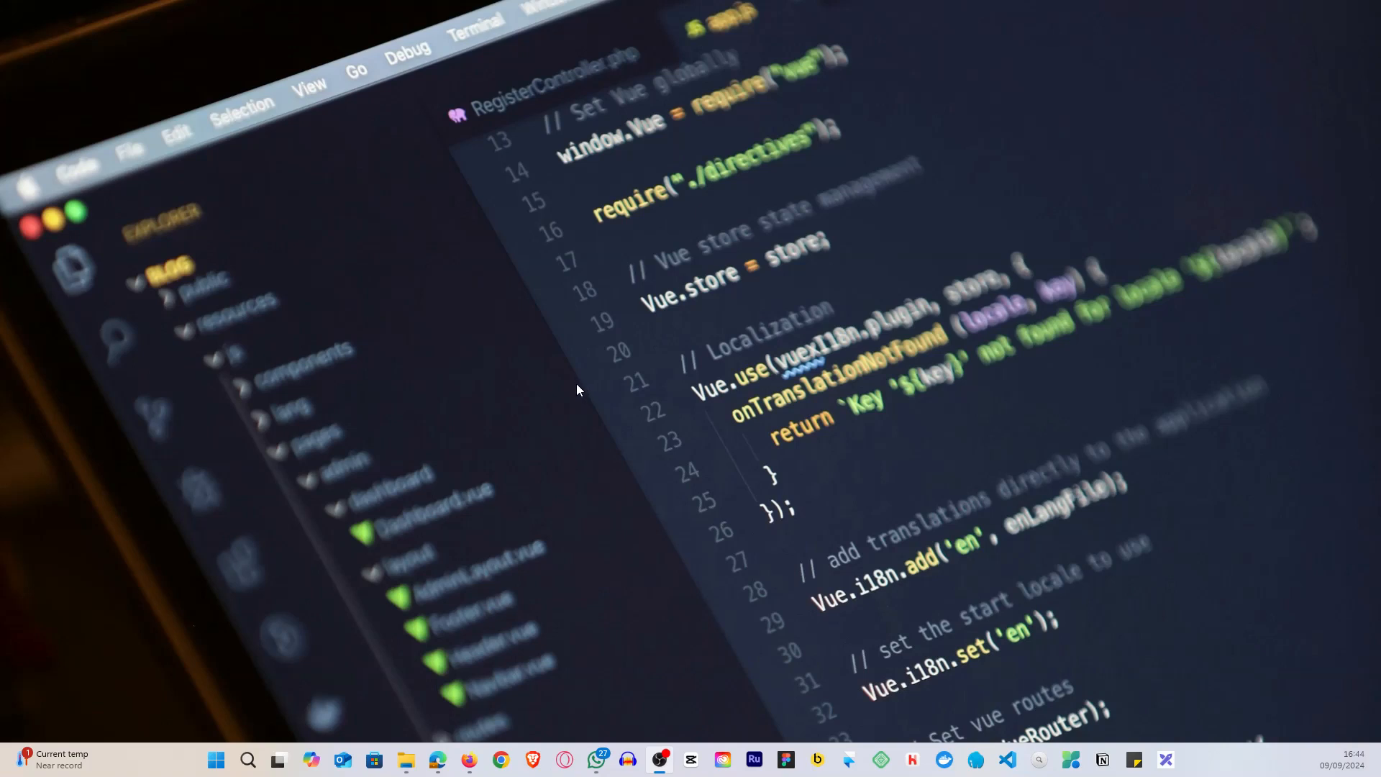
{"action": "mouse_move", "coordinate": [539, 409]}
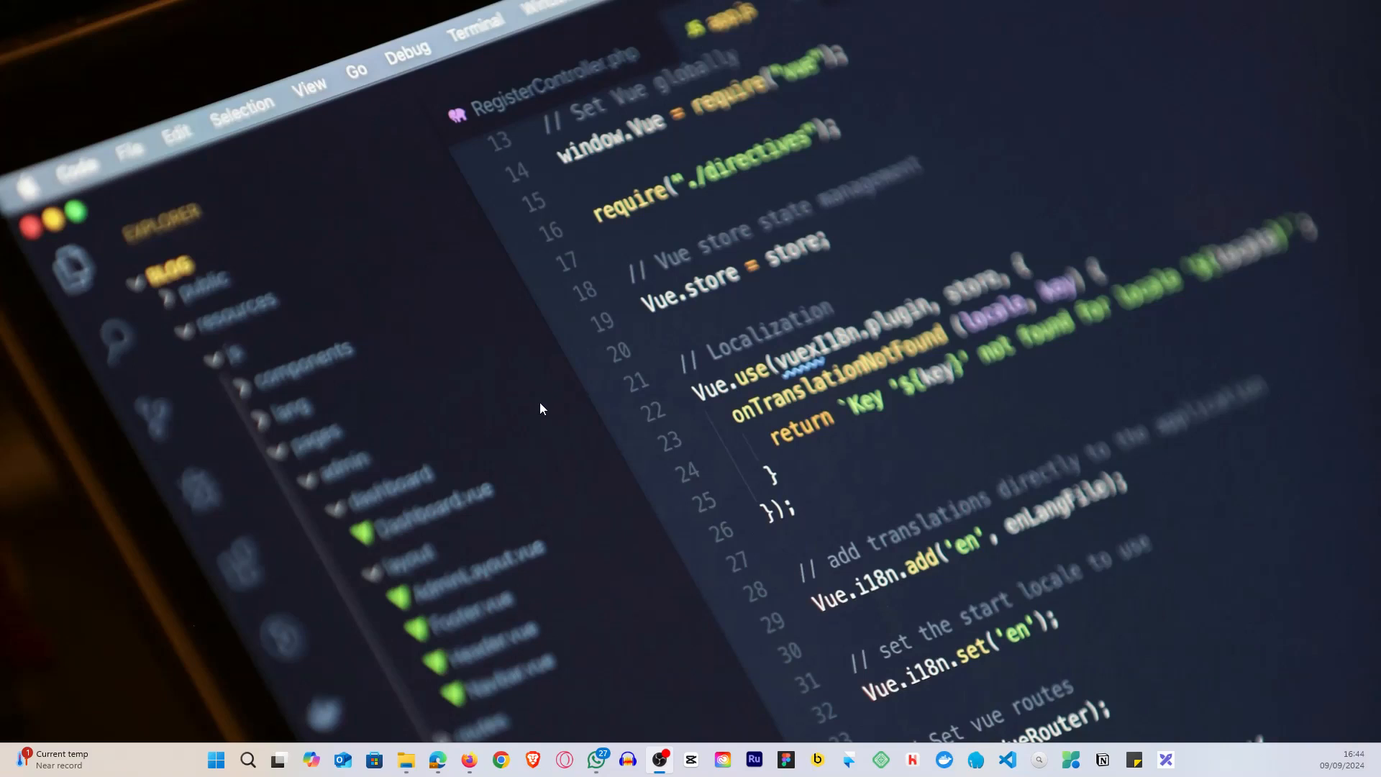
{"action": "mouse_move", "coordinate": [1093, 617]}
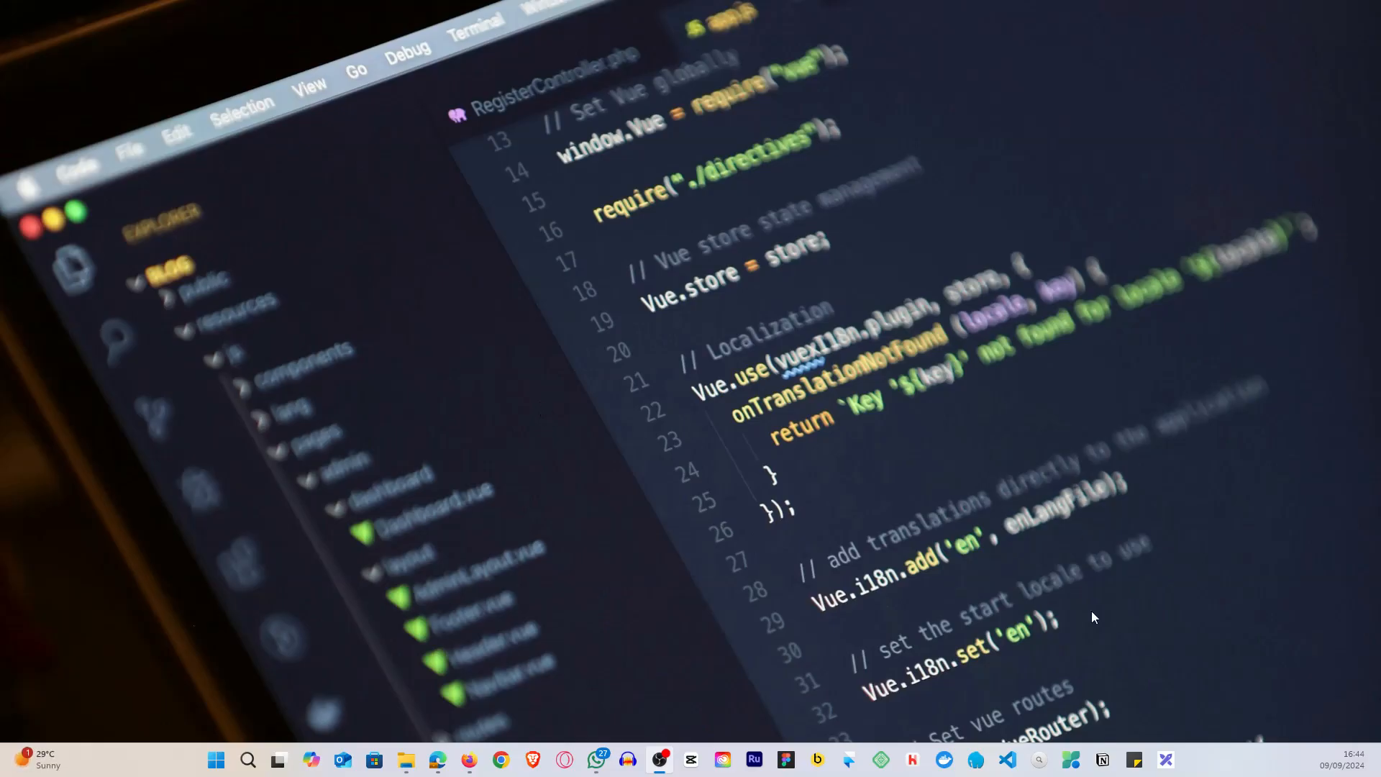
{"action": "mouse_move", "coordinate": [617, 447]}
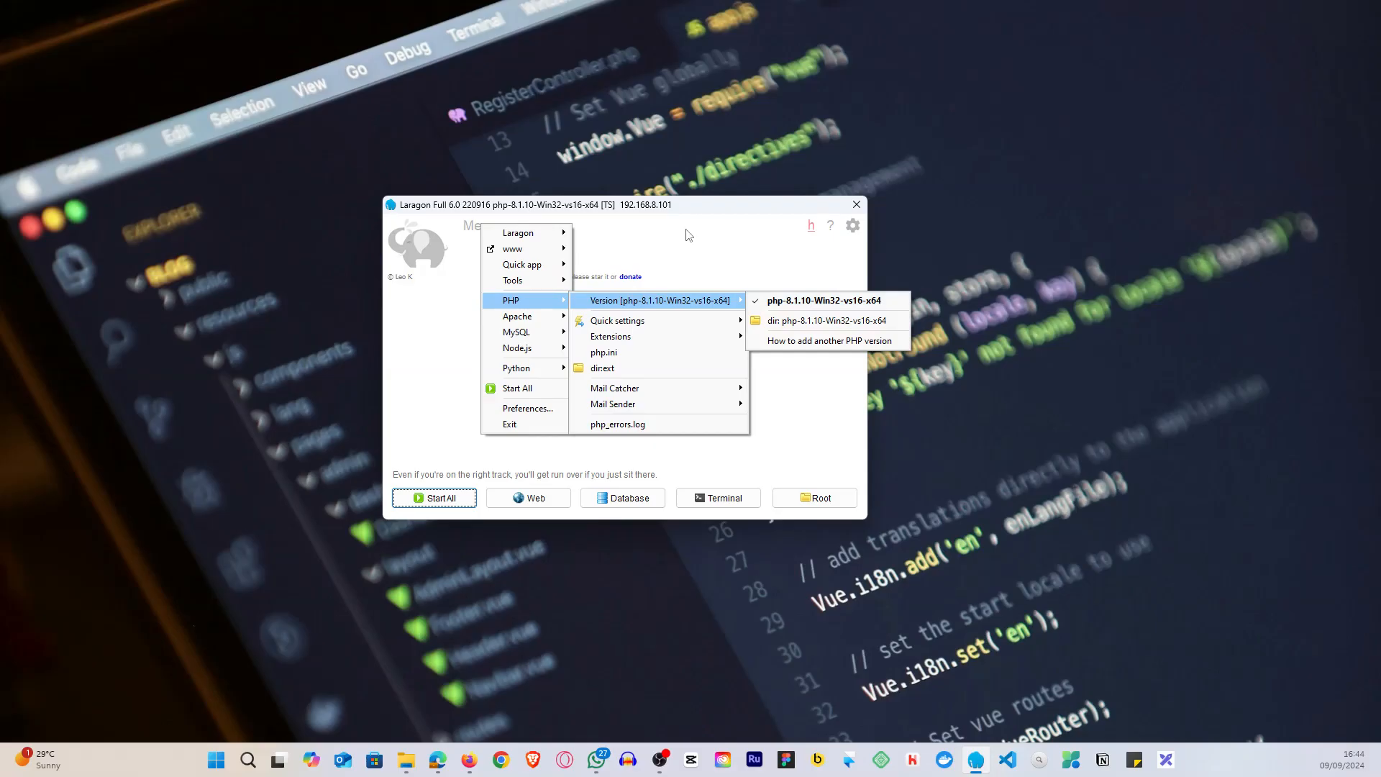
Close Laragon's version list, then reach the php.net home page in Firefox.
{"action": "left_click", "coordinate": [688, 235]}
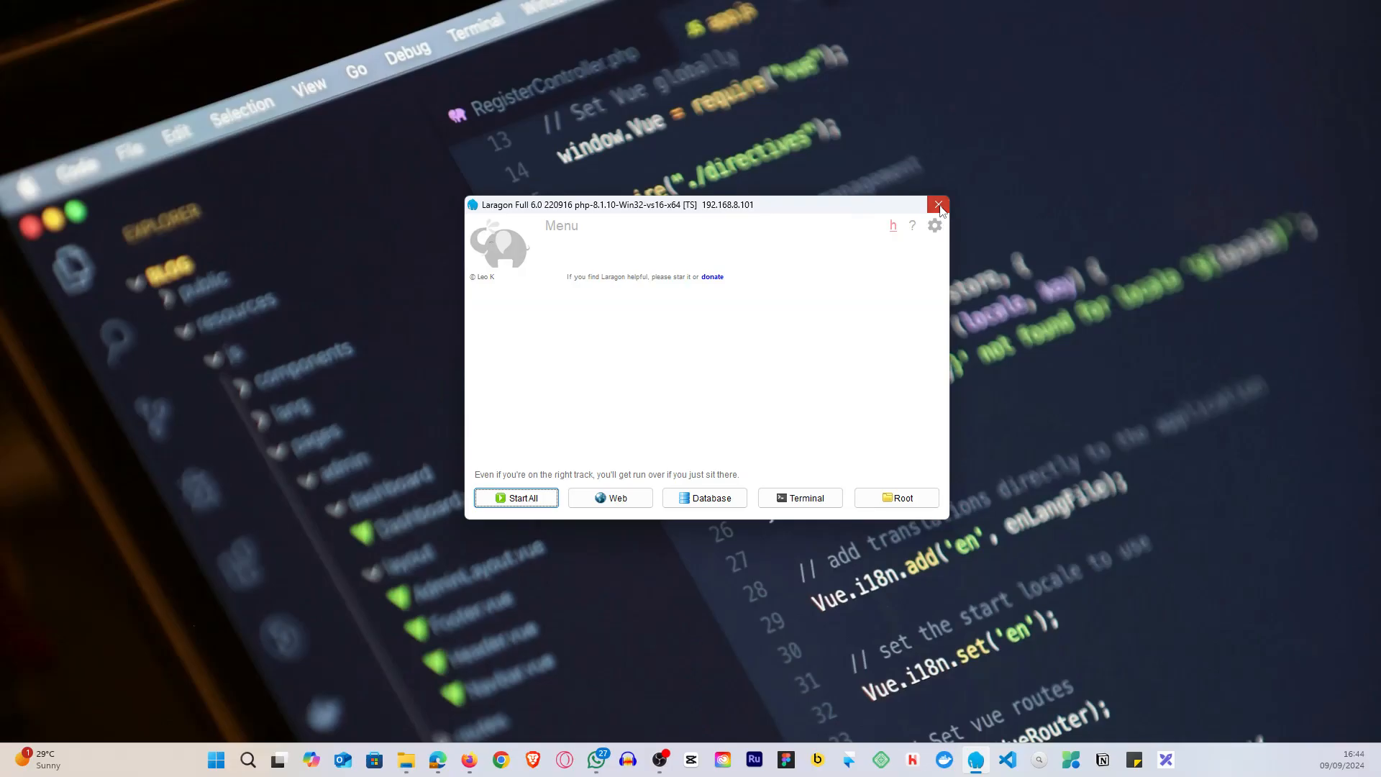
{"action": "left_click", "coordinate": [936, 204]}
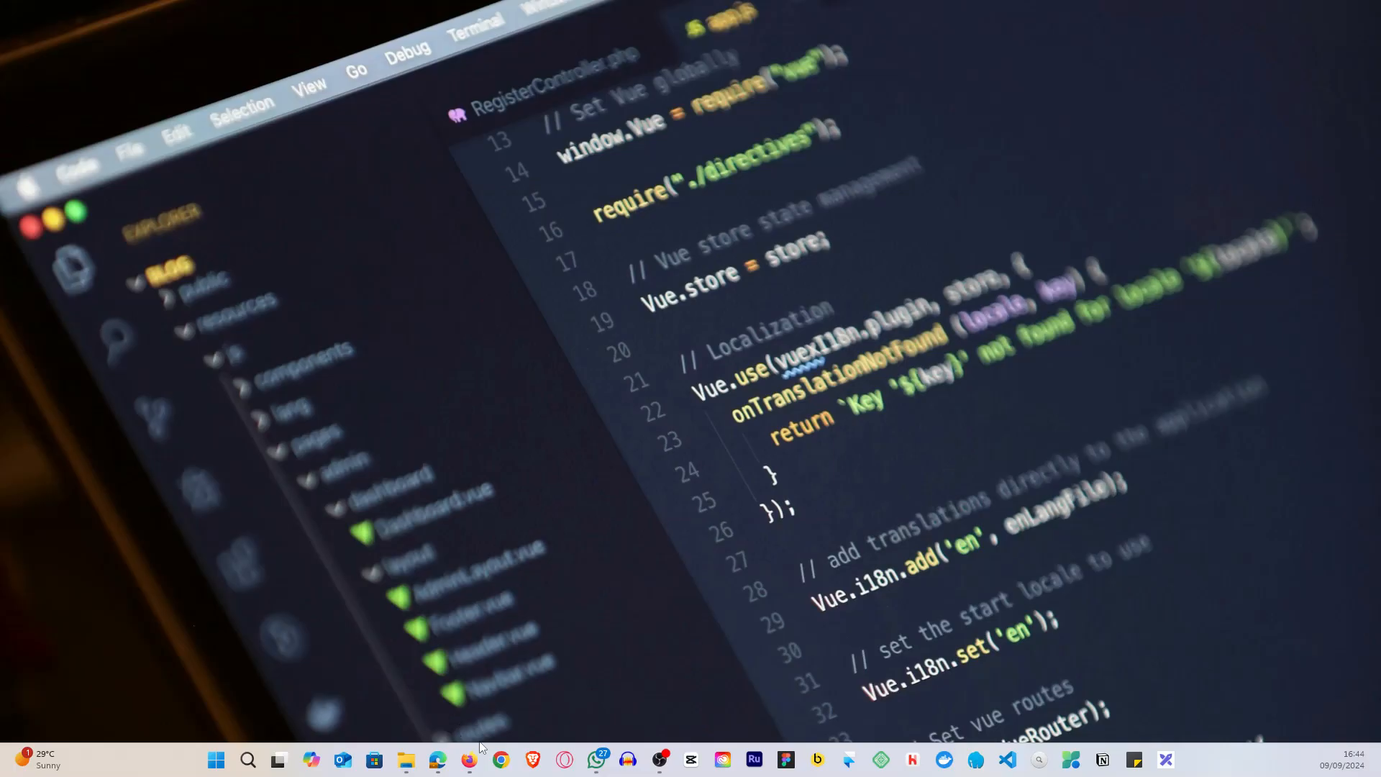
{"action": "left_click", "coordinate": [499, 760]}
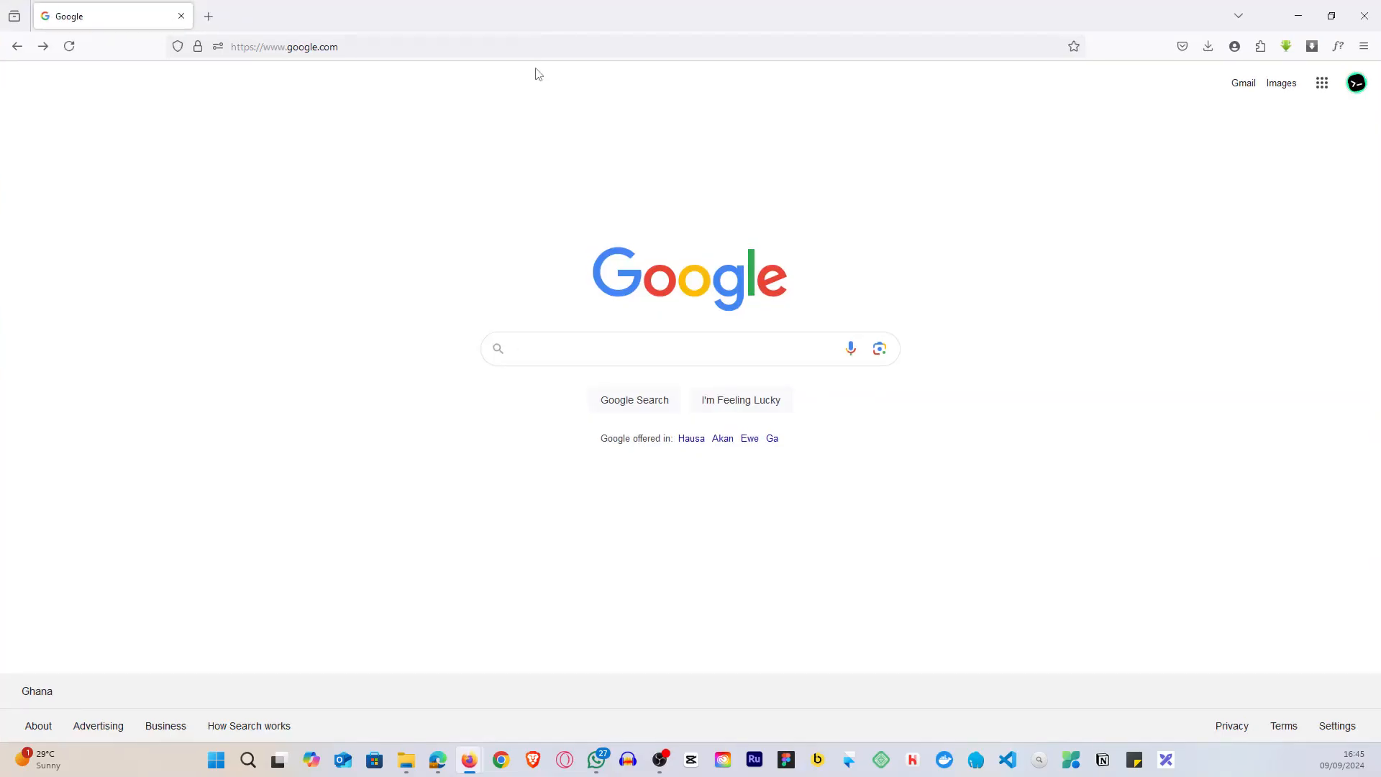
{"action": "type", "text": "php."}
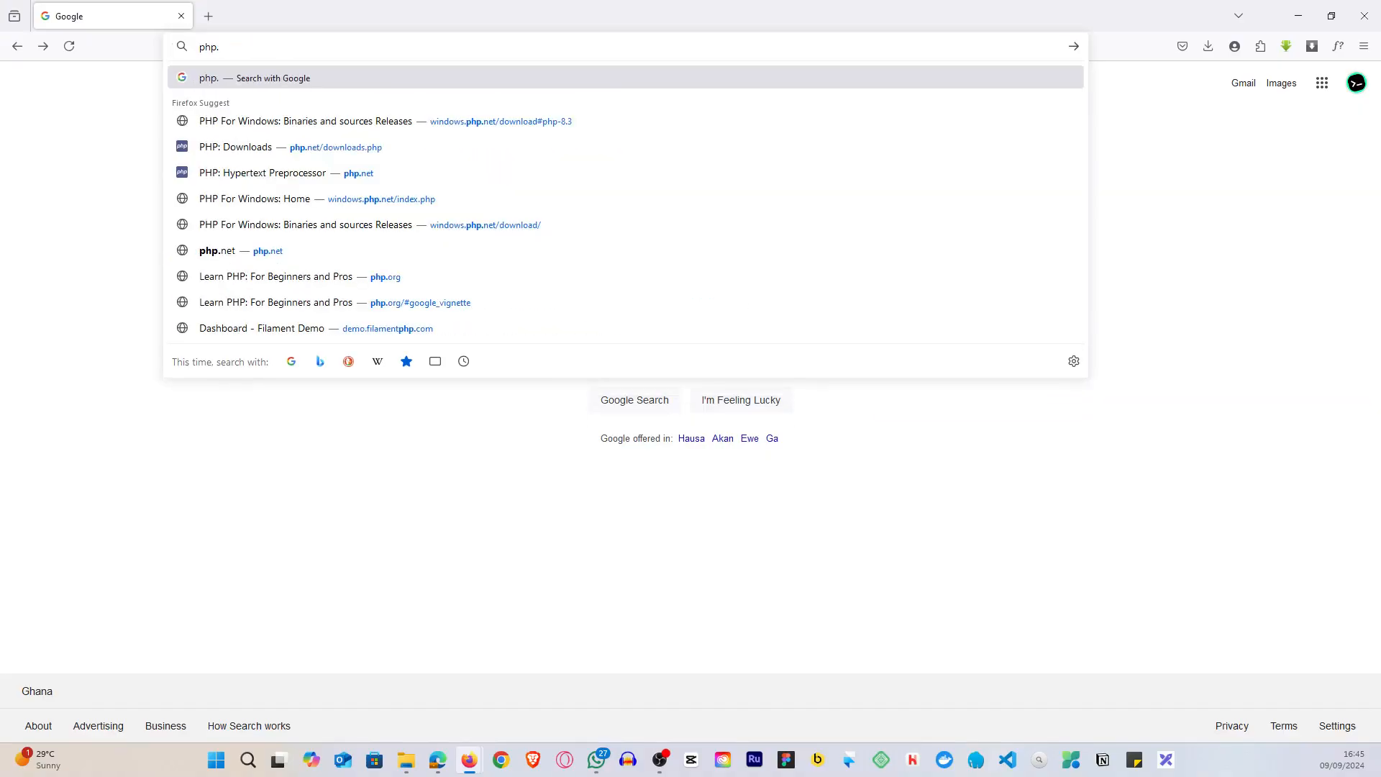
{"action": "left_click", "coordinate": [217, 250]}
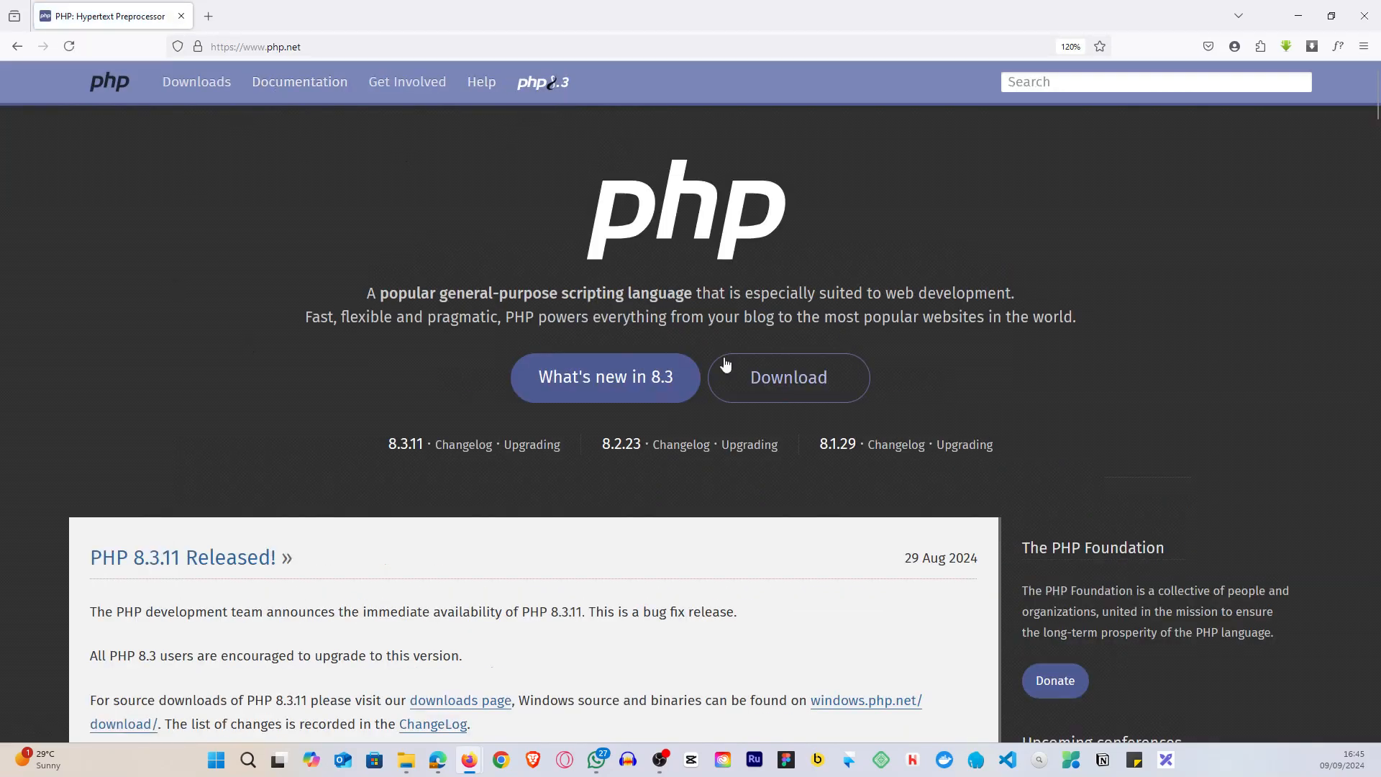
{"action": "mouse_move", "coordinate": [787, 376]}
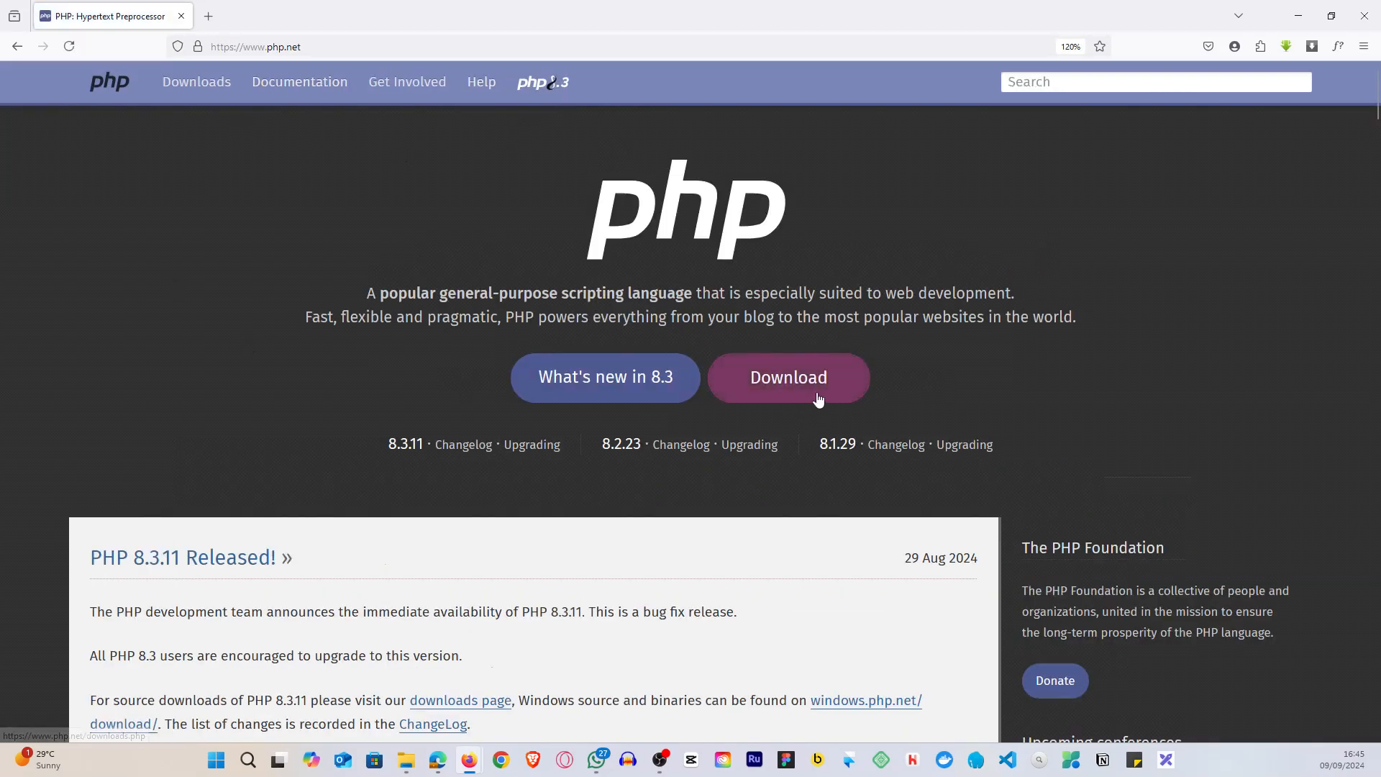
Go to the PHP downloads page and follow Windows downloads under PHP 8.3.11.
{"action": "left_click", "coordinate": [786, 377]}
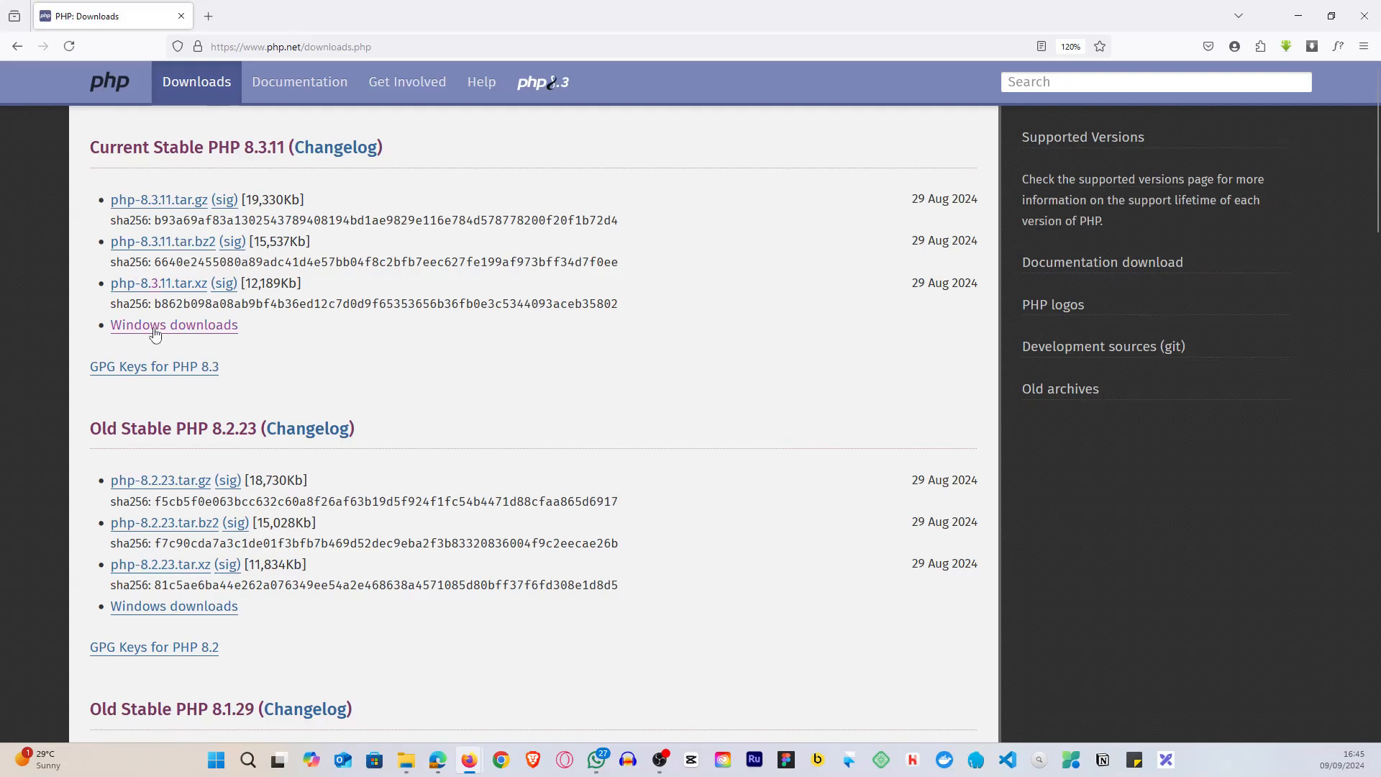
{"action": "left_click", "coordinate": [174, 325]}
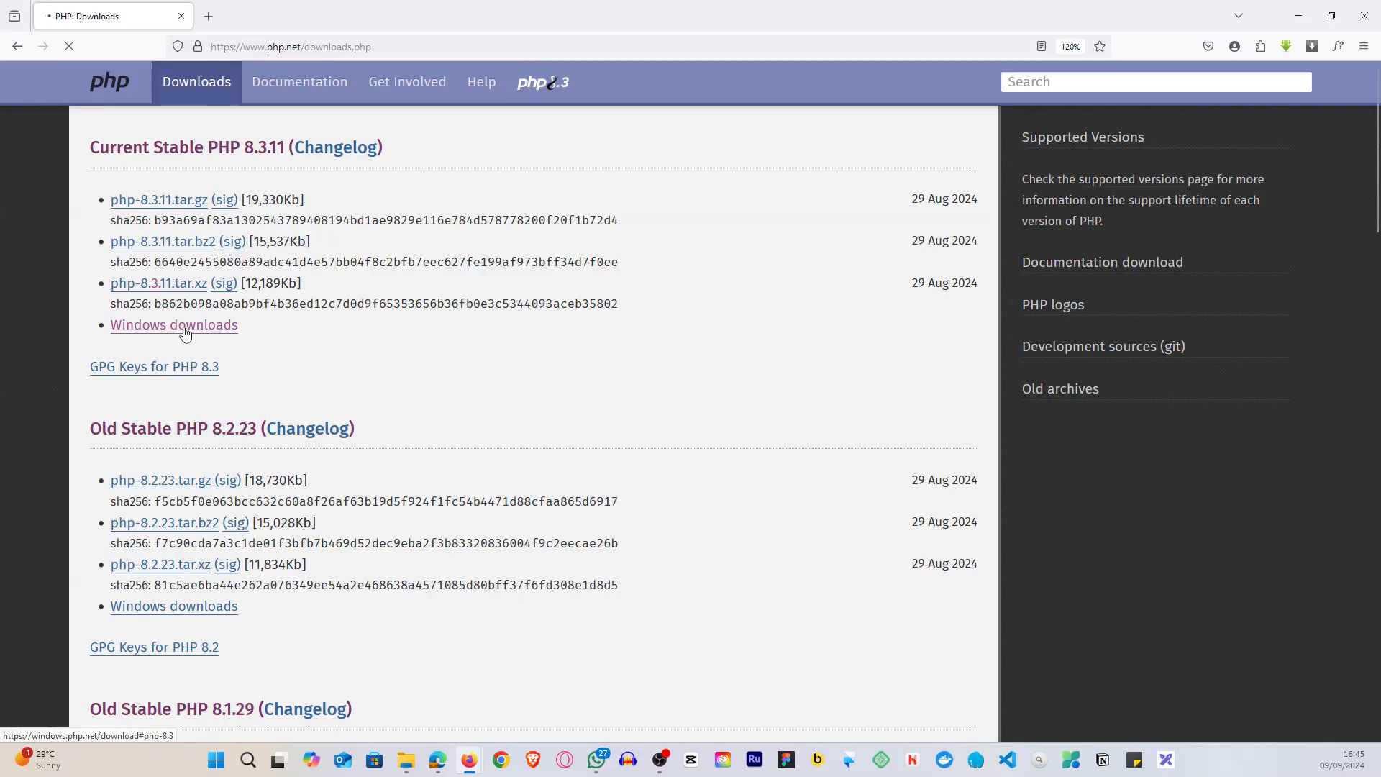
{"action": "left_click", "coordinate": [174, 324]}
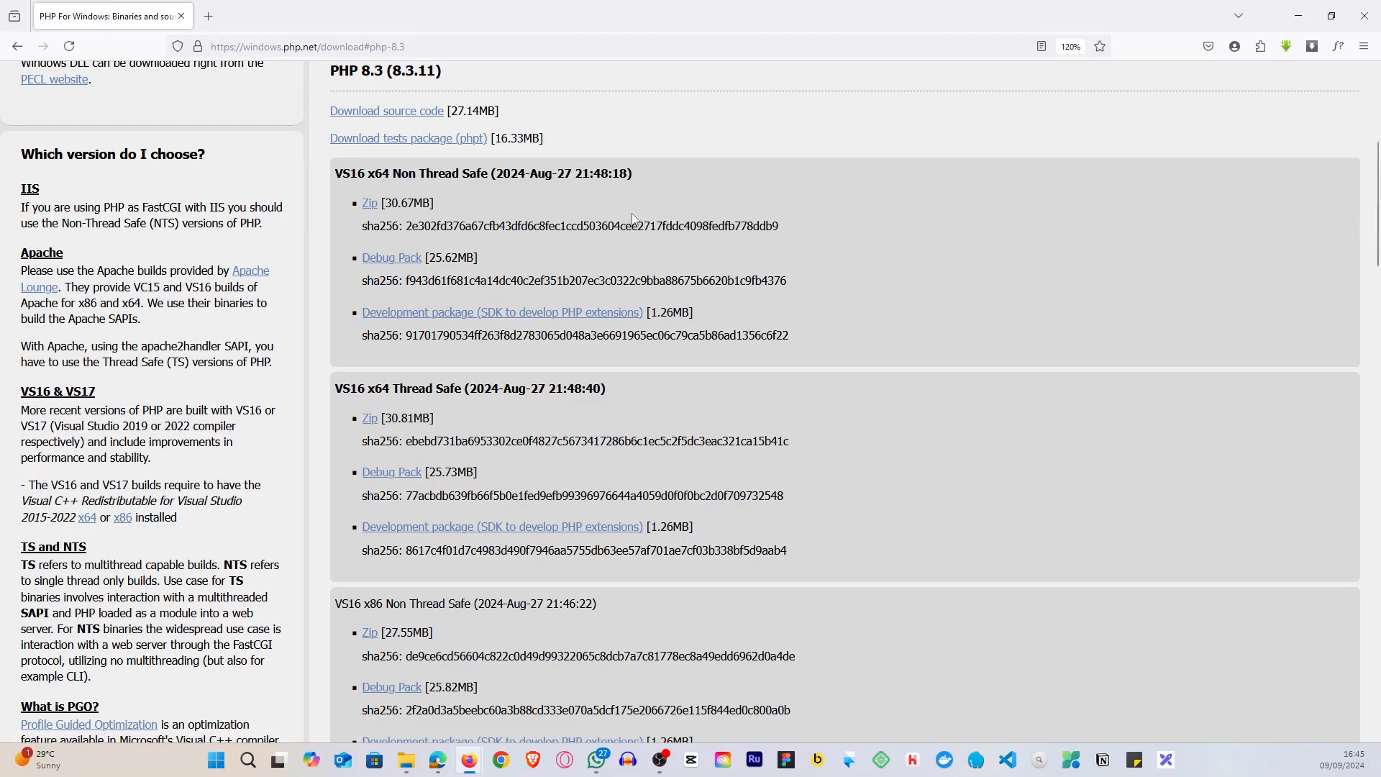
{"action": "mouse_move", "coordinate": [630, 203]}
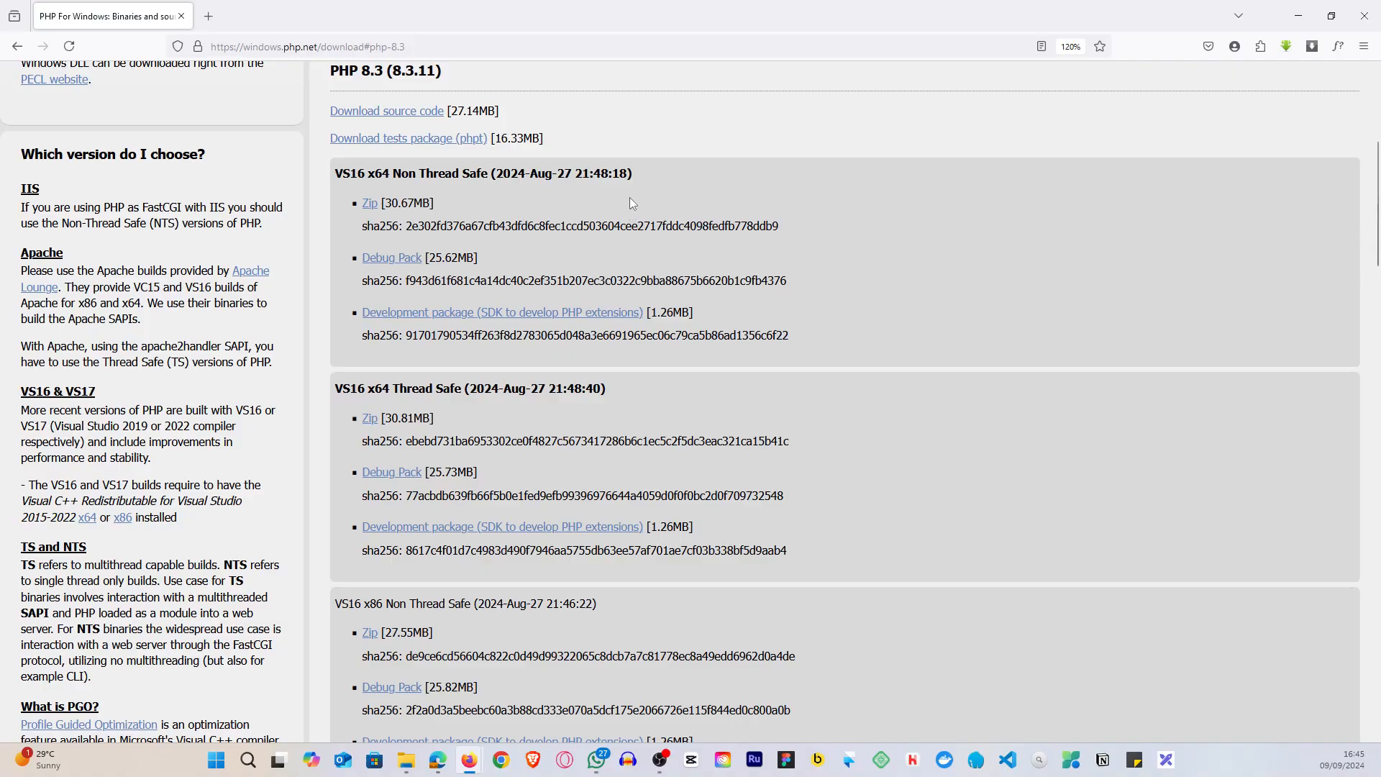
{"action": "mouse_move", "coordinate": [466, 201]}
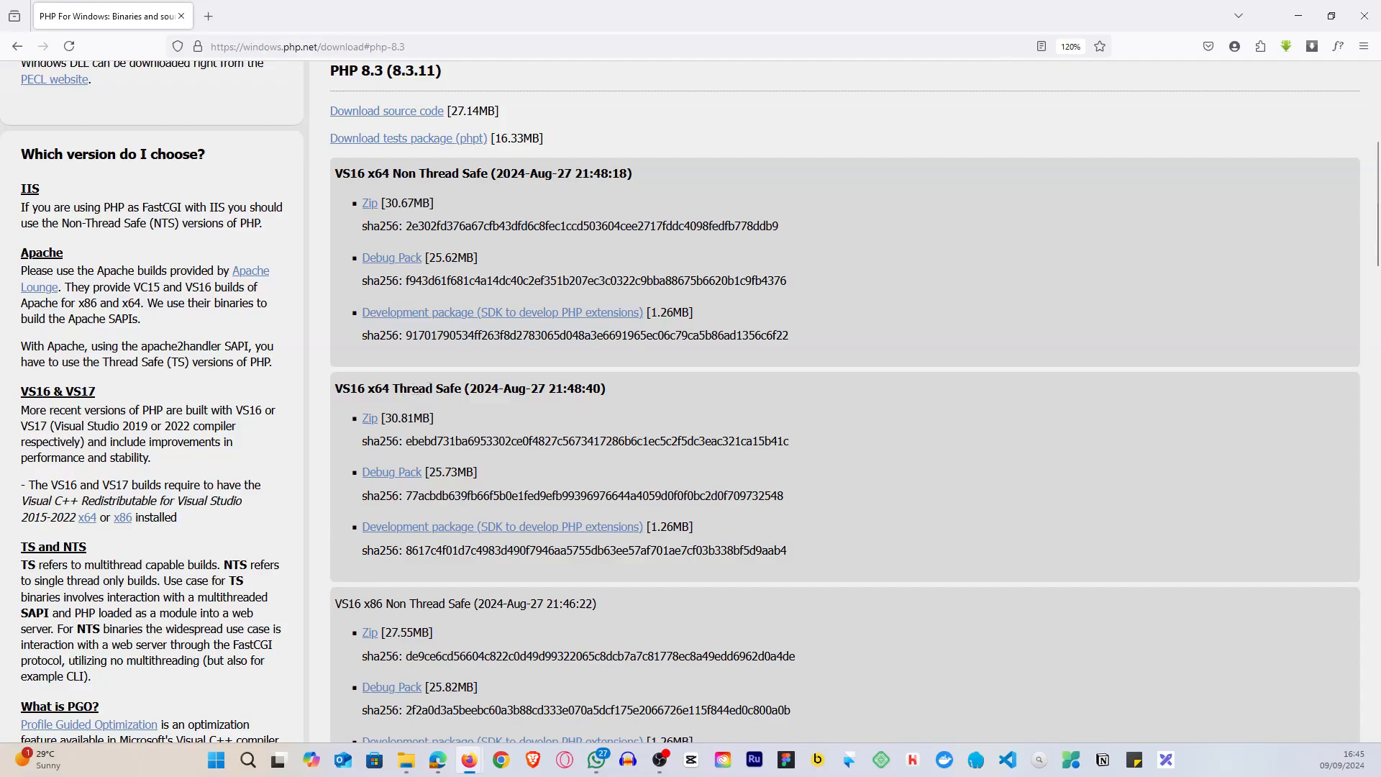
{"action": "mouse_move", "coordinate": [562, 326]}
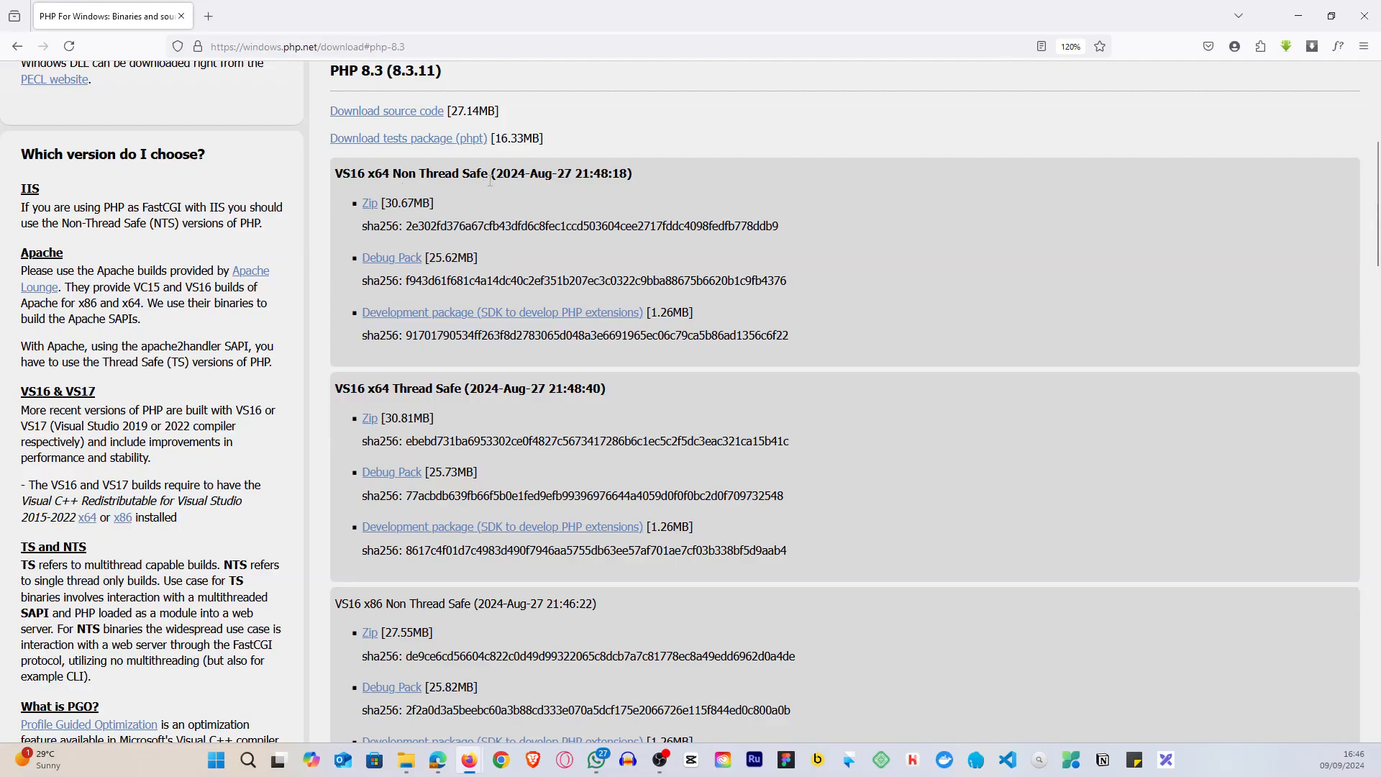
{"action": "mouse_move", "coordinate": [476, 220]}
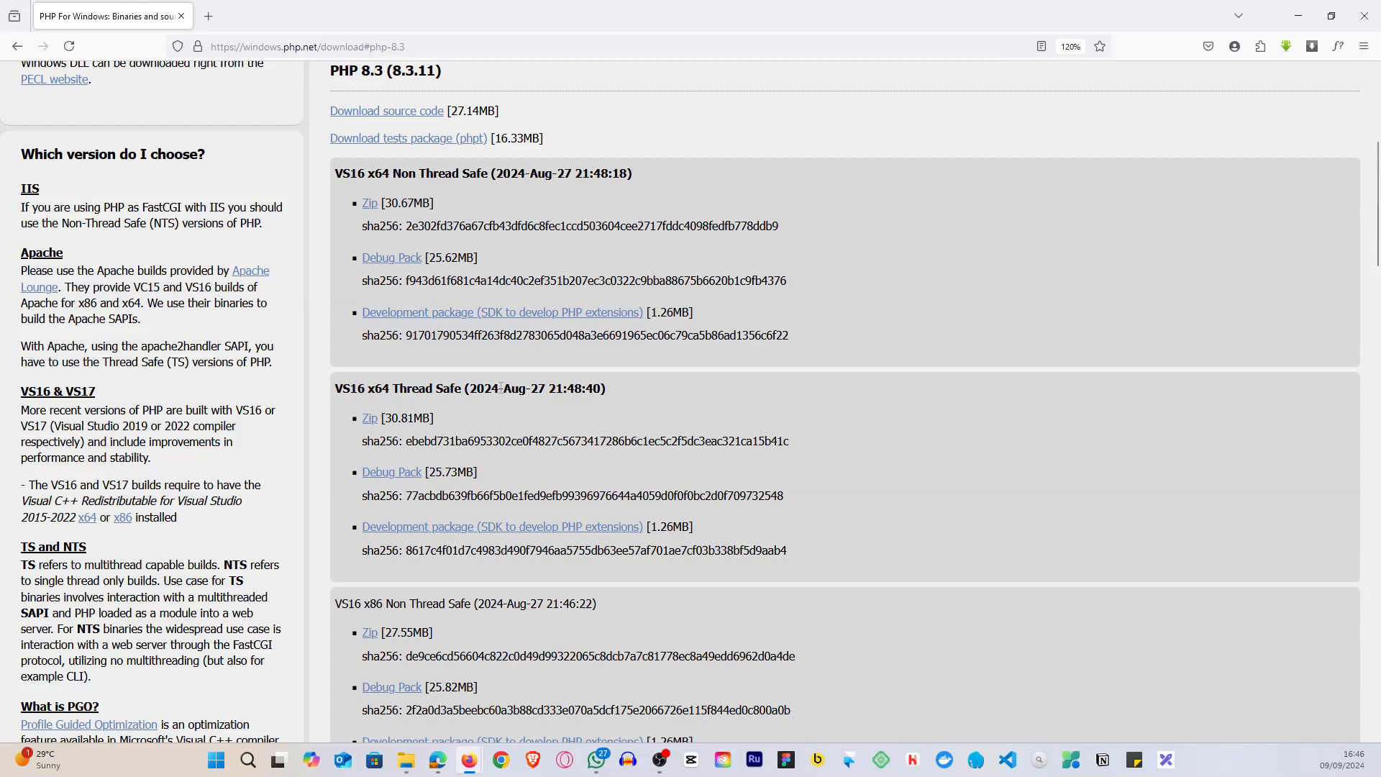
{"action": "scroll", "scroll_direction": "down", "scroll_amount": 3}
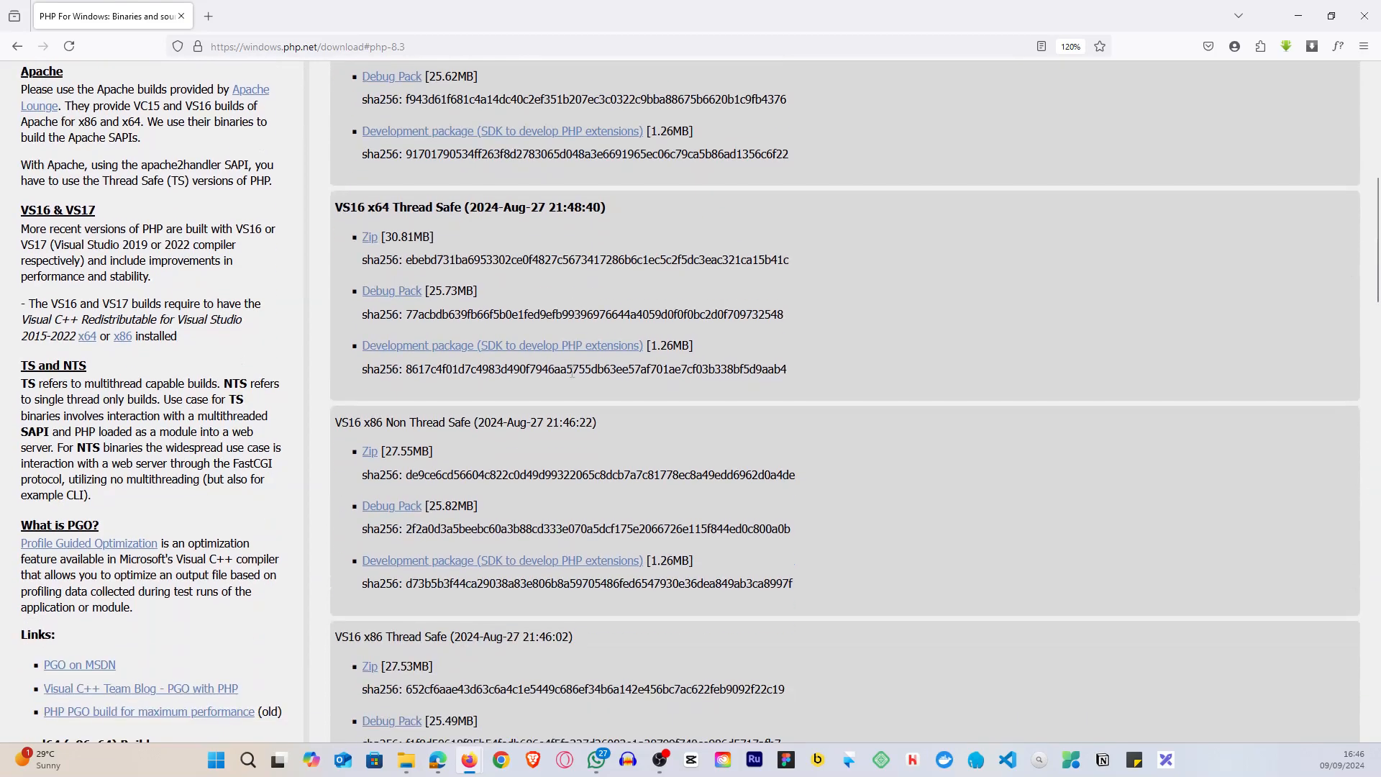
{"action": "scroll", "scroll_direction": "down", "scroll_amount": 3}
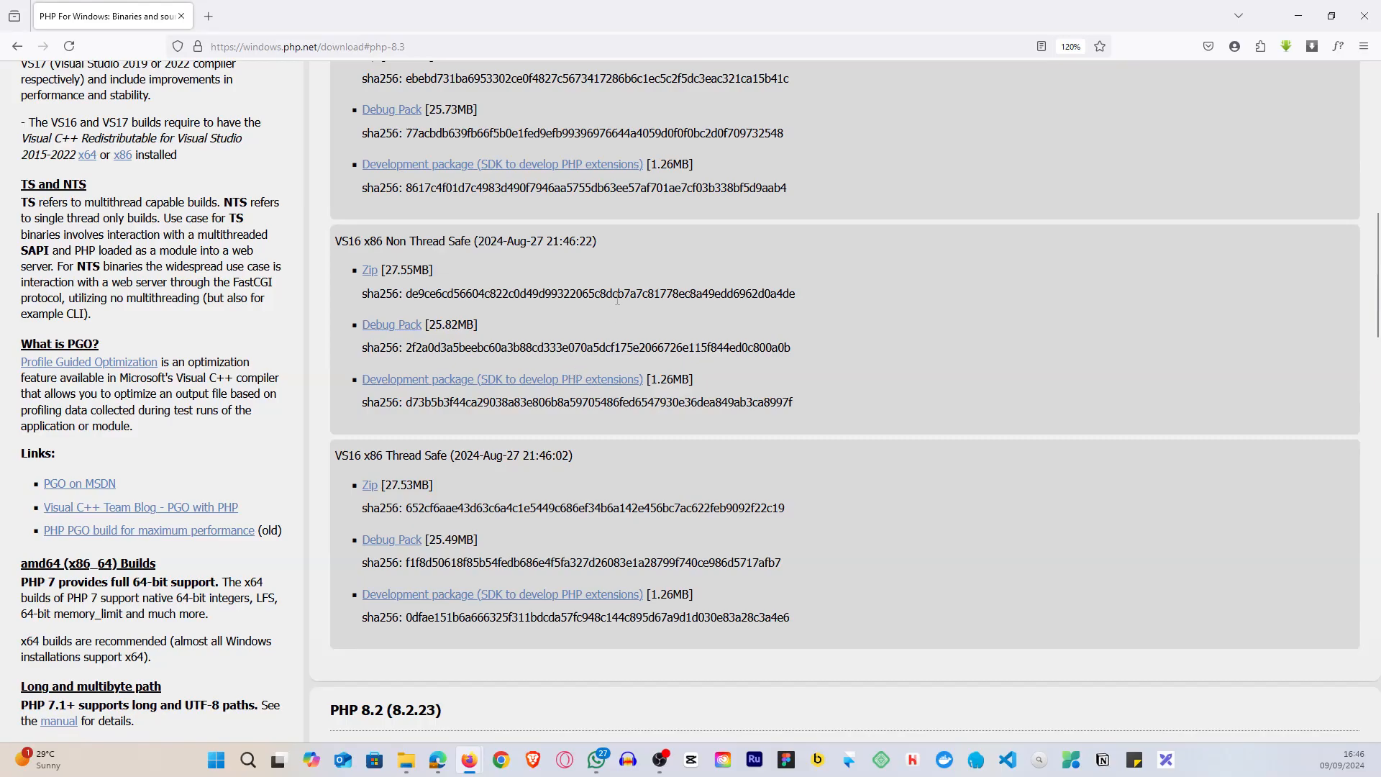
{"action": "mouse_move", "coordinate": [422, 488]}
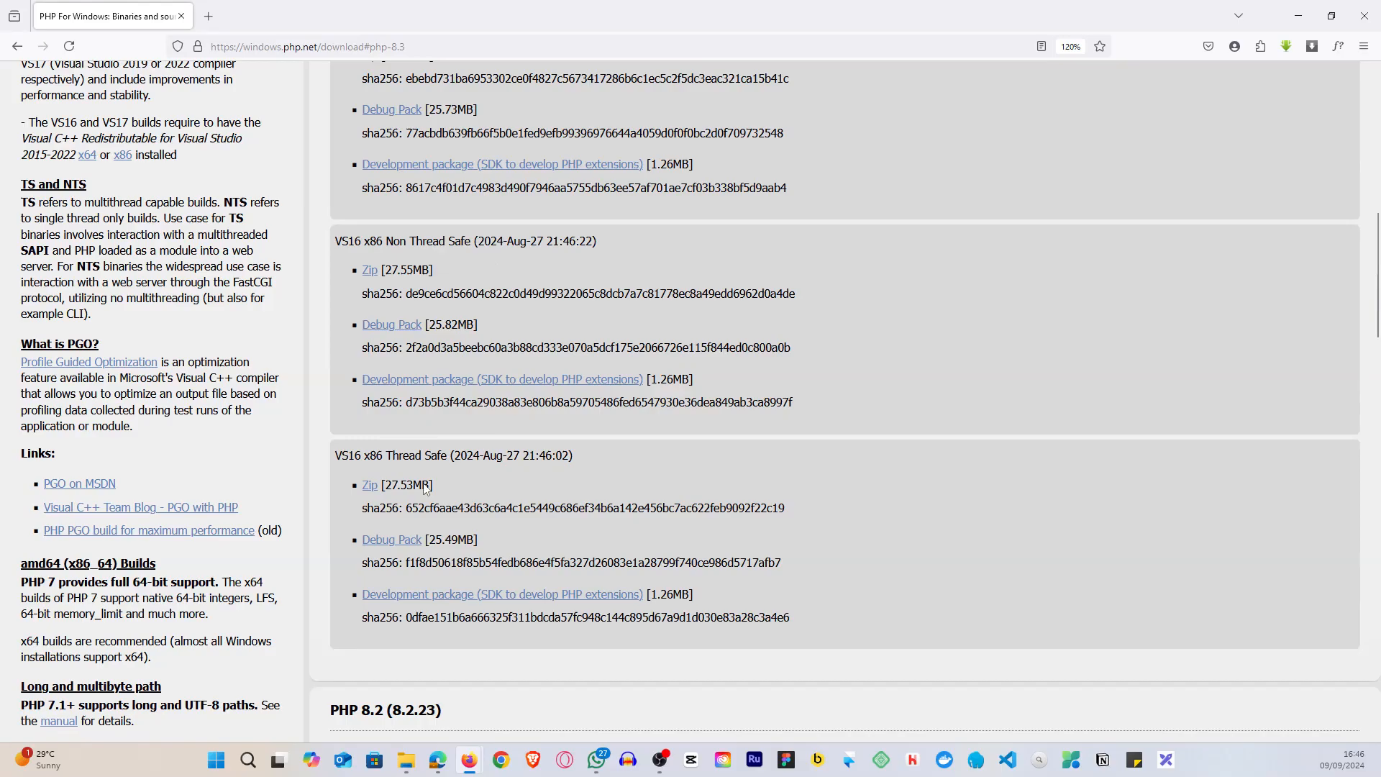
{"action": "mouse_move", "coordinate": [476, 274]}
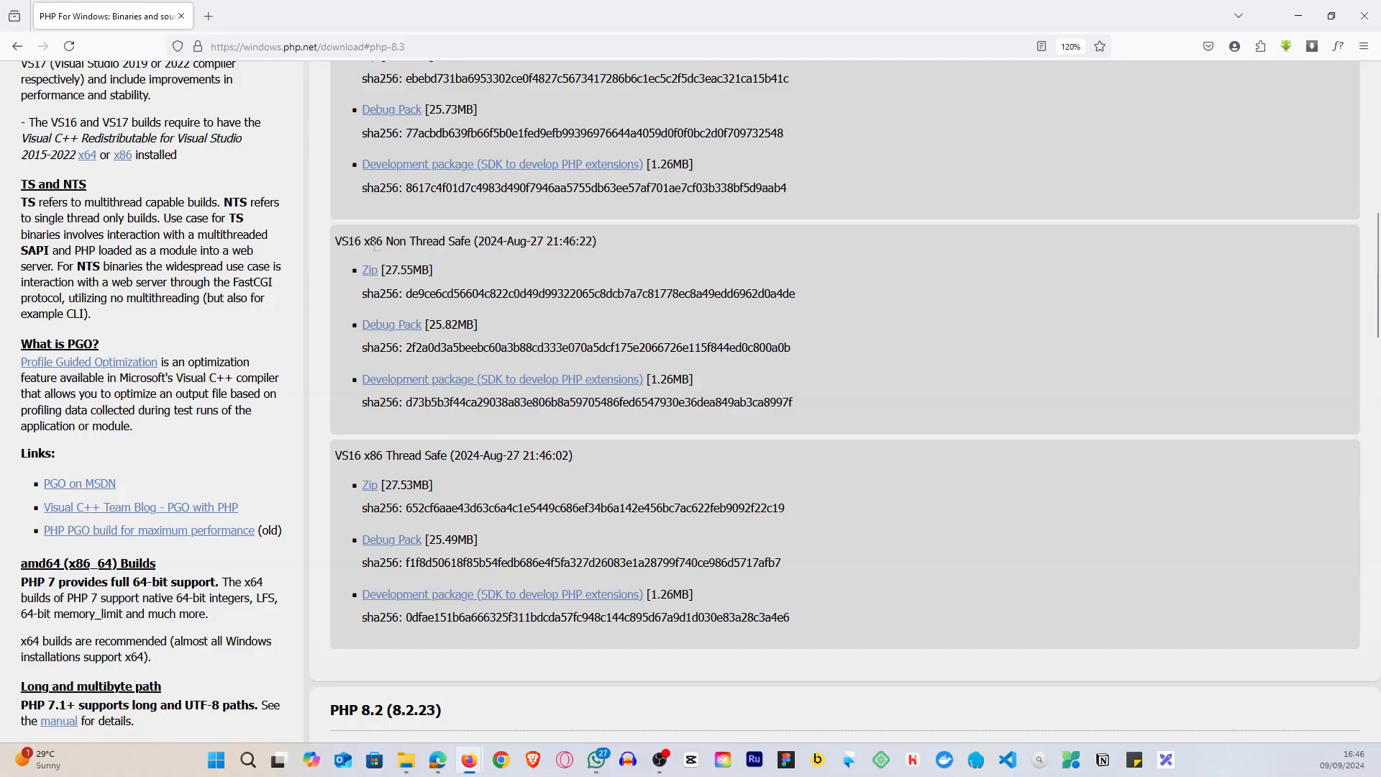
{"action": "double_click", "coordinate": [369, 240]}
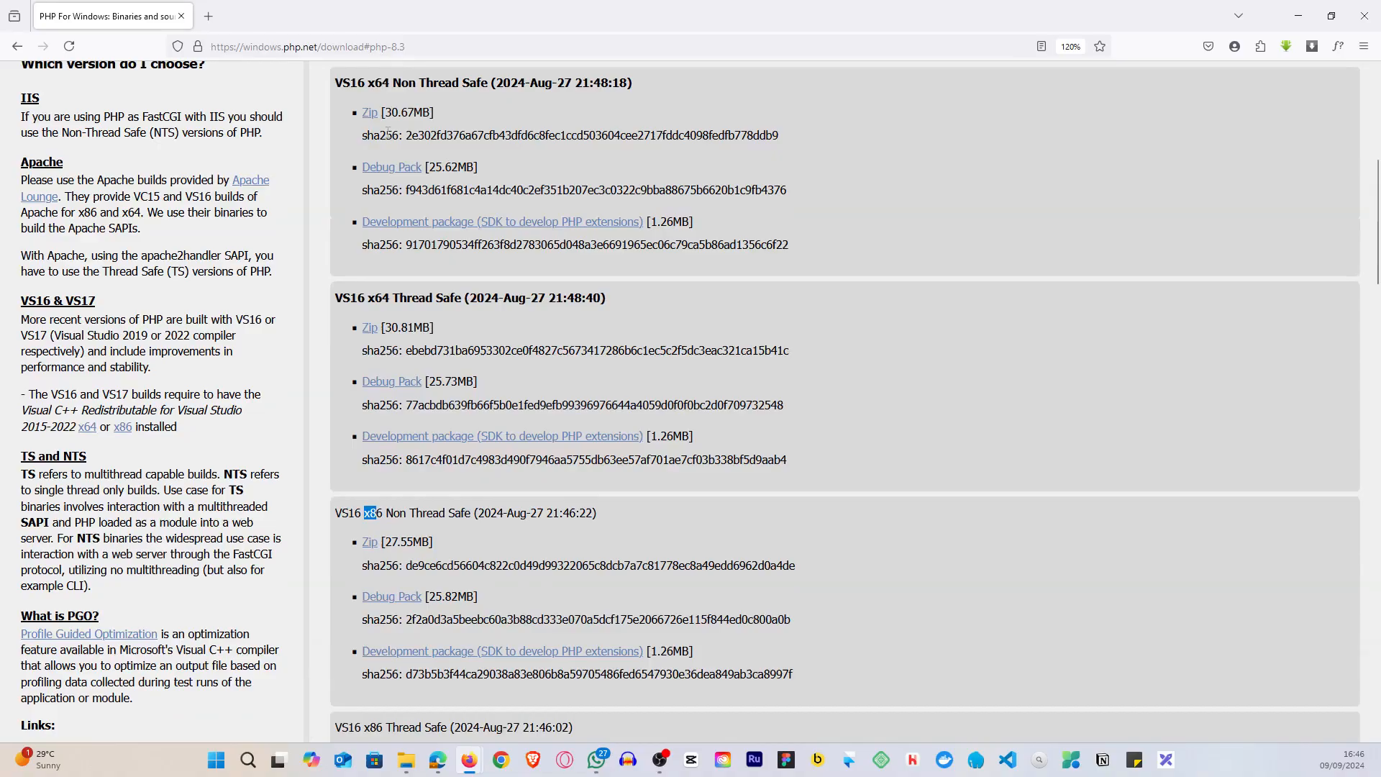
{"action": "scroll", "scroll_direction": "down", "scroll_amount": 3}
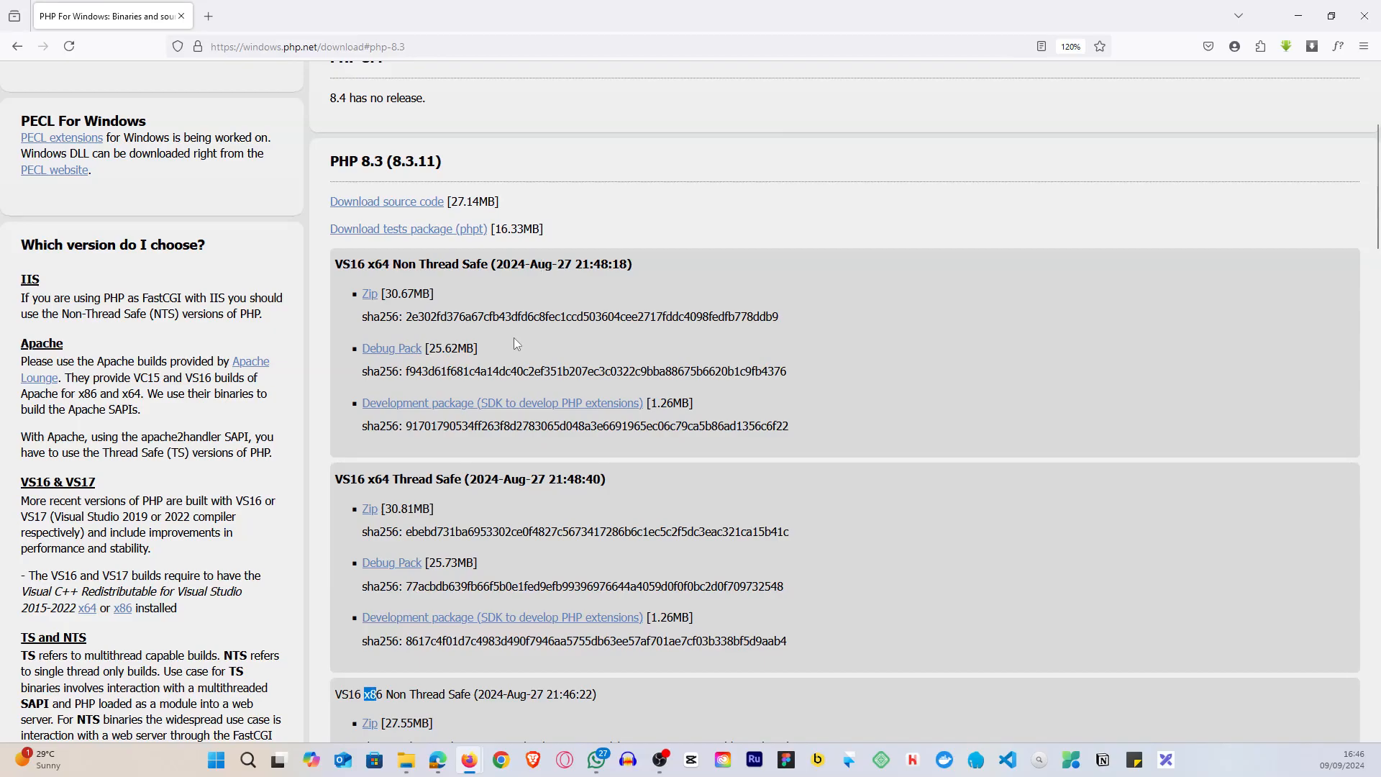
{"action": "scroll", "scroll_direction": "down", "scroll_amount": 3}
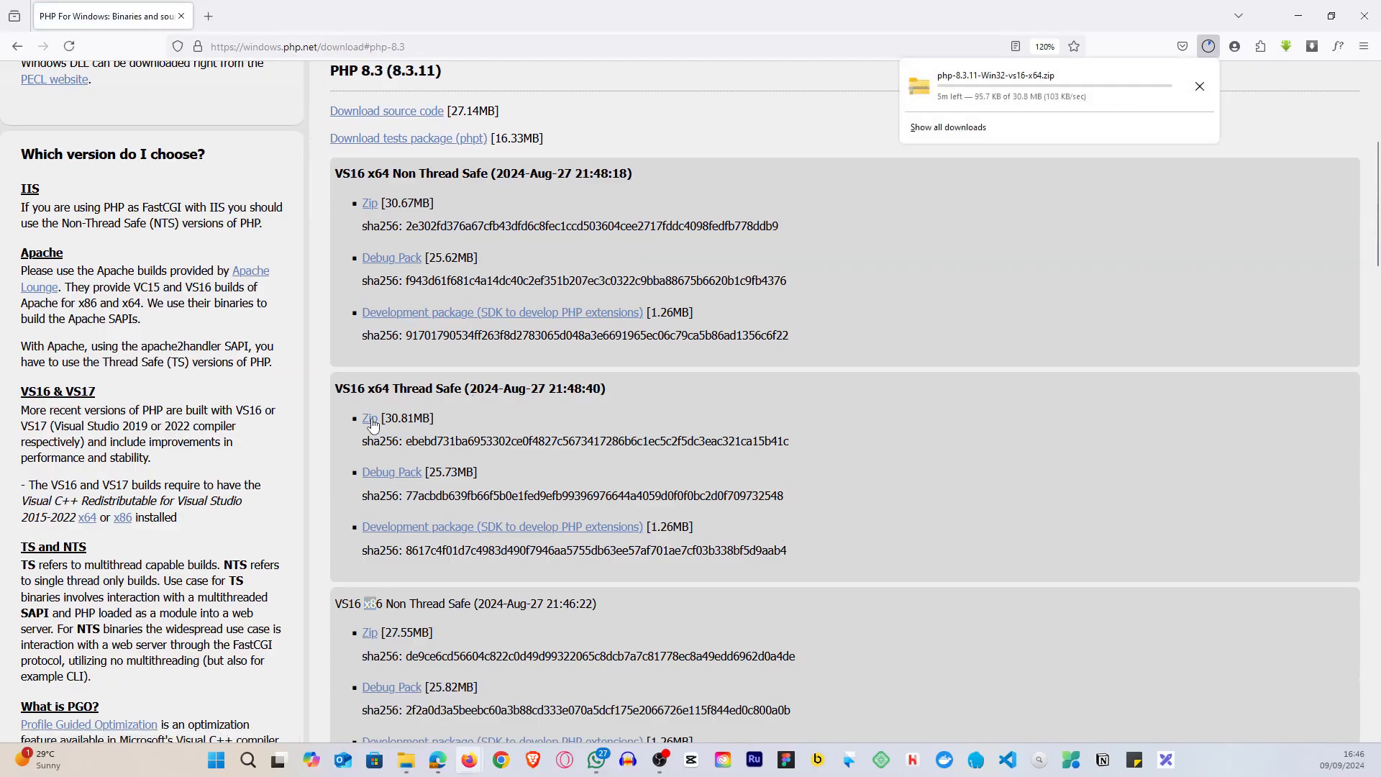
{"action": "mouse_move", "coordinate": [883, 326]}
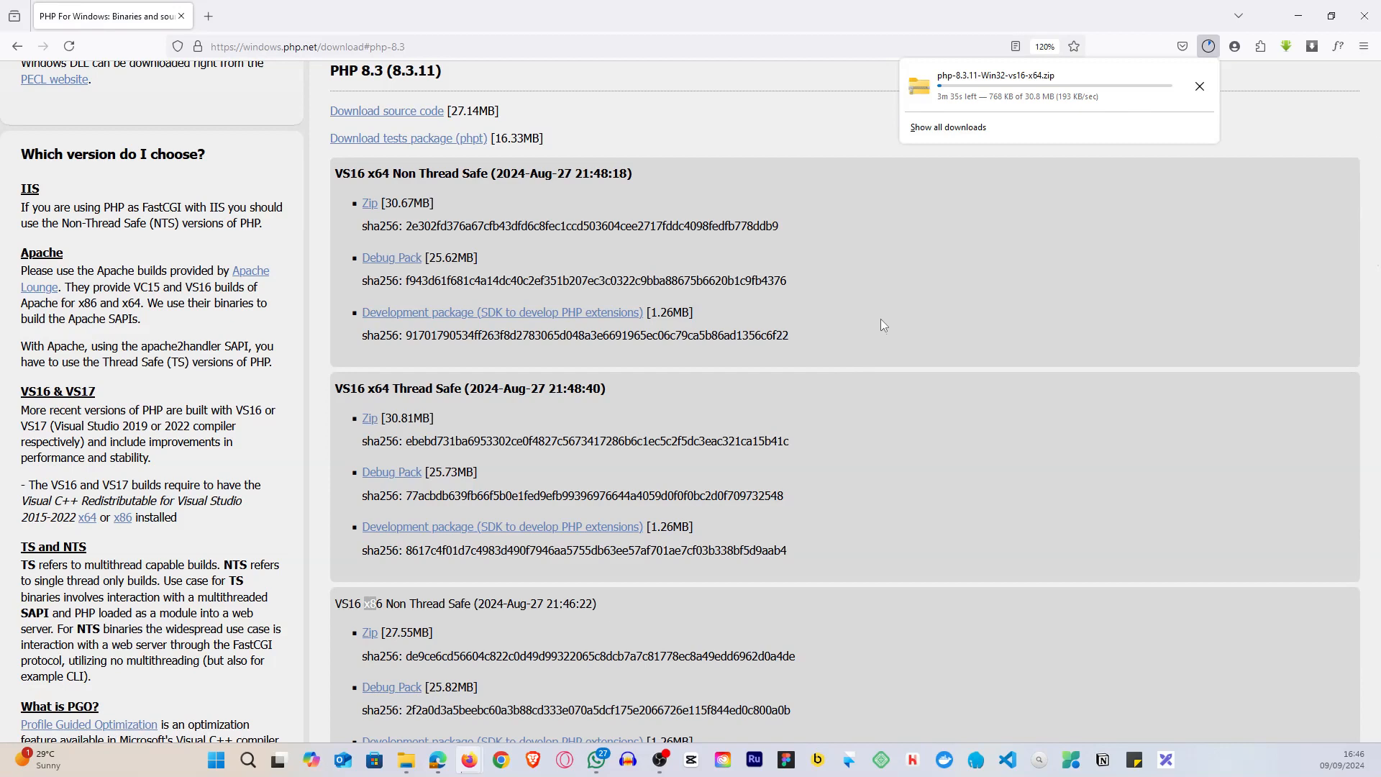
Confirm in the Firefox downloads panel that php-8.3.11-Win32-vs16-x64.zip finished downloading.
{"action": "left_click", "coordinate": [1198, 85]}
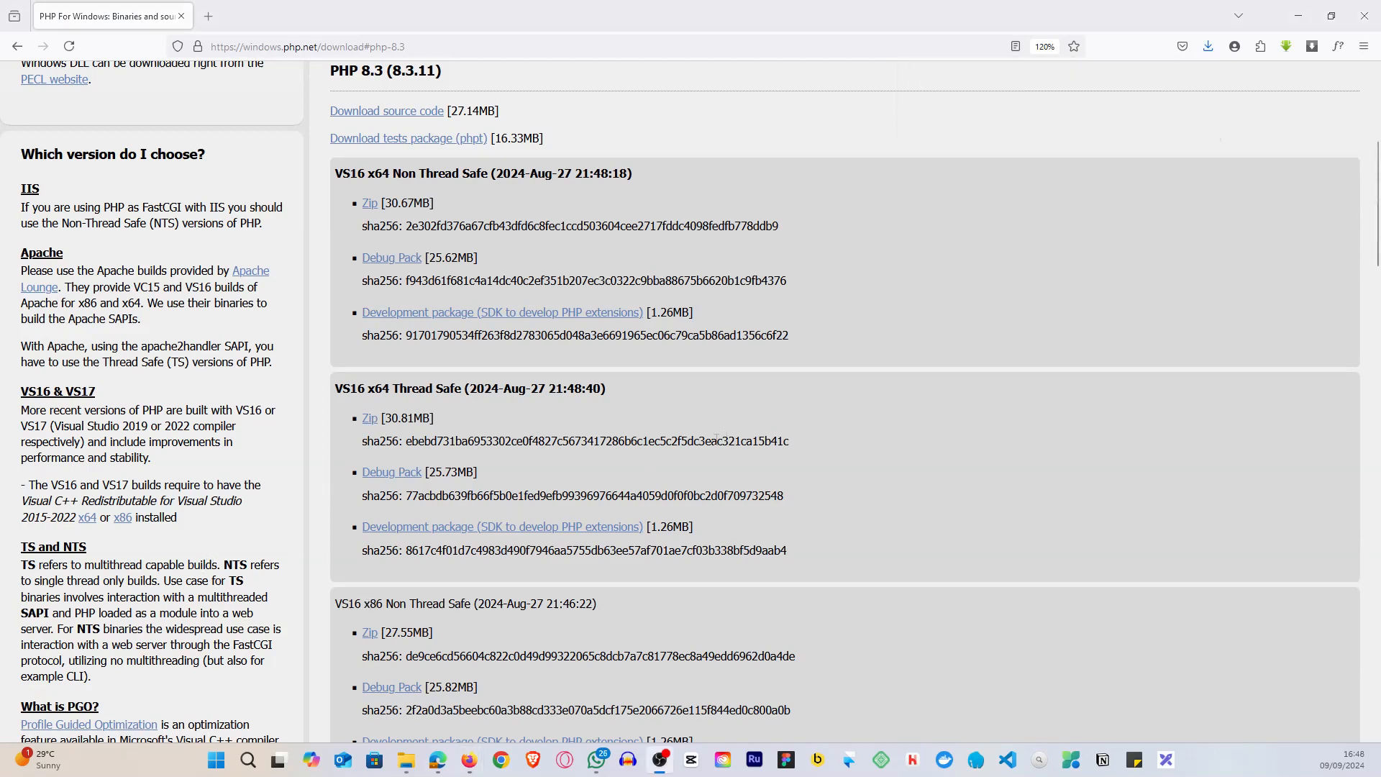
{"action": "left_click", "coordinate": [1207, 46]}
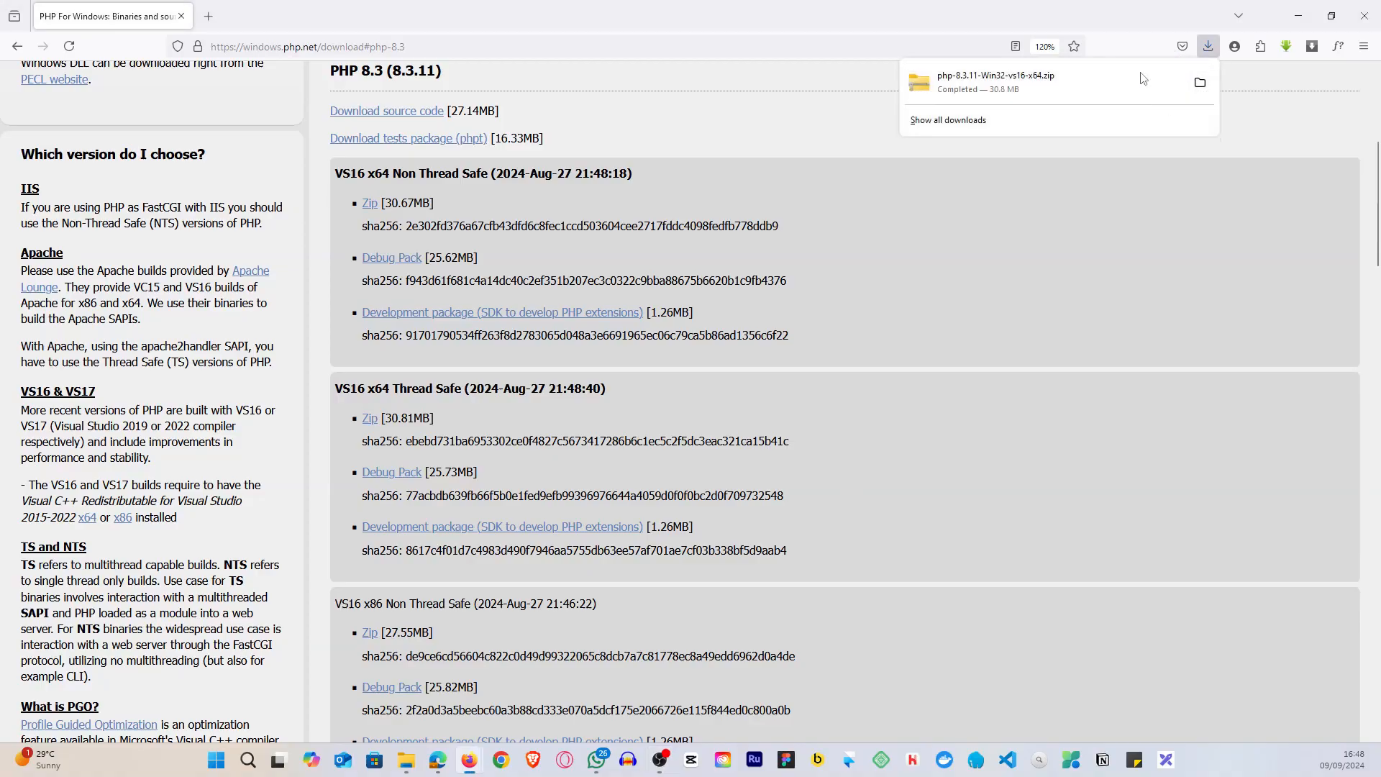
{"action": "mouse_move", "coordinate": [1199, 82]}
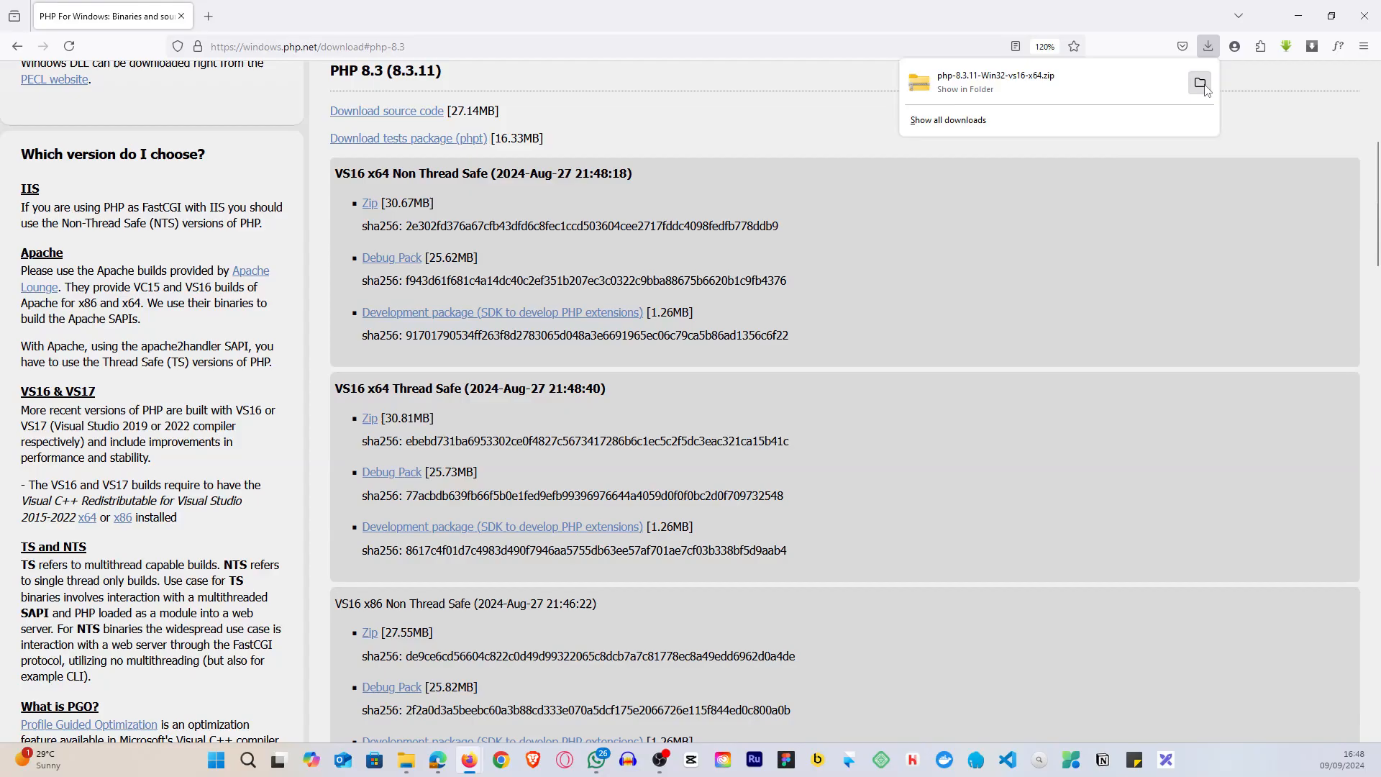
Reveal php-8.3.11-Win32-vs16-x64.zip in Downloads and choose Extract All on it.
{"action": "left_click", "coordinate": [1200, 83]}
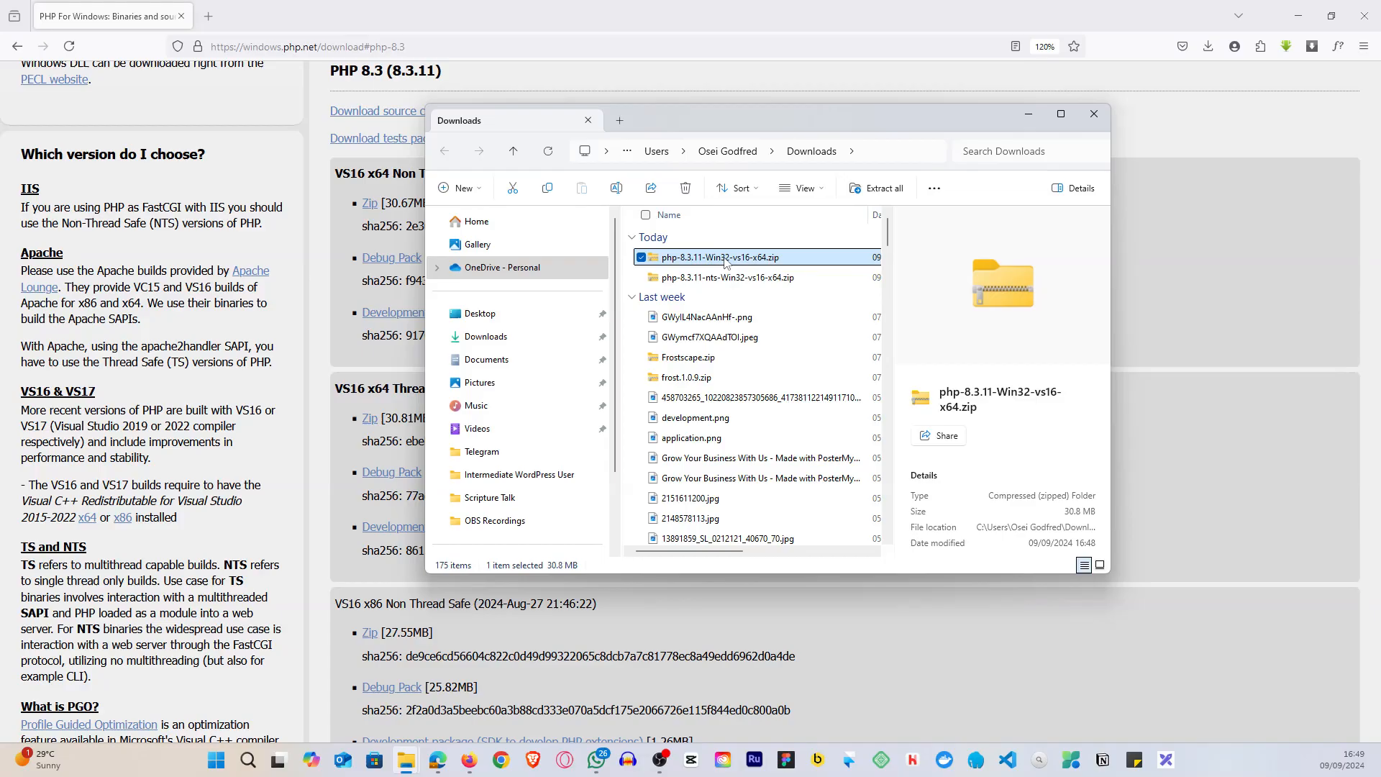
{"action": "right_click", "coordinate": [722, 258]}
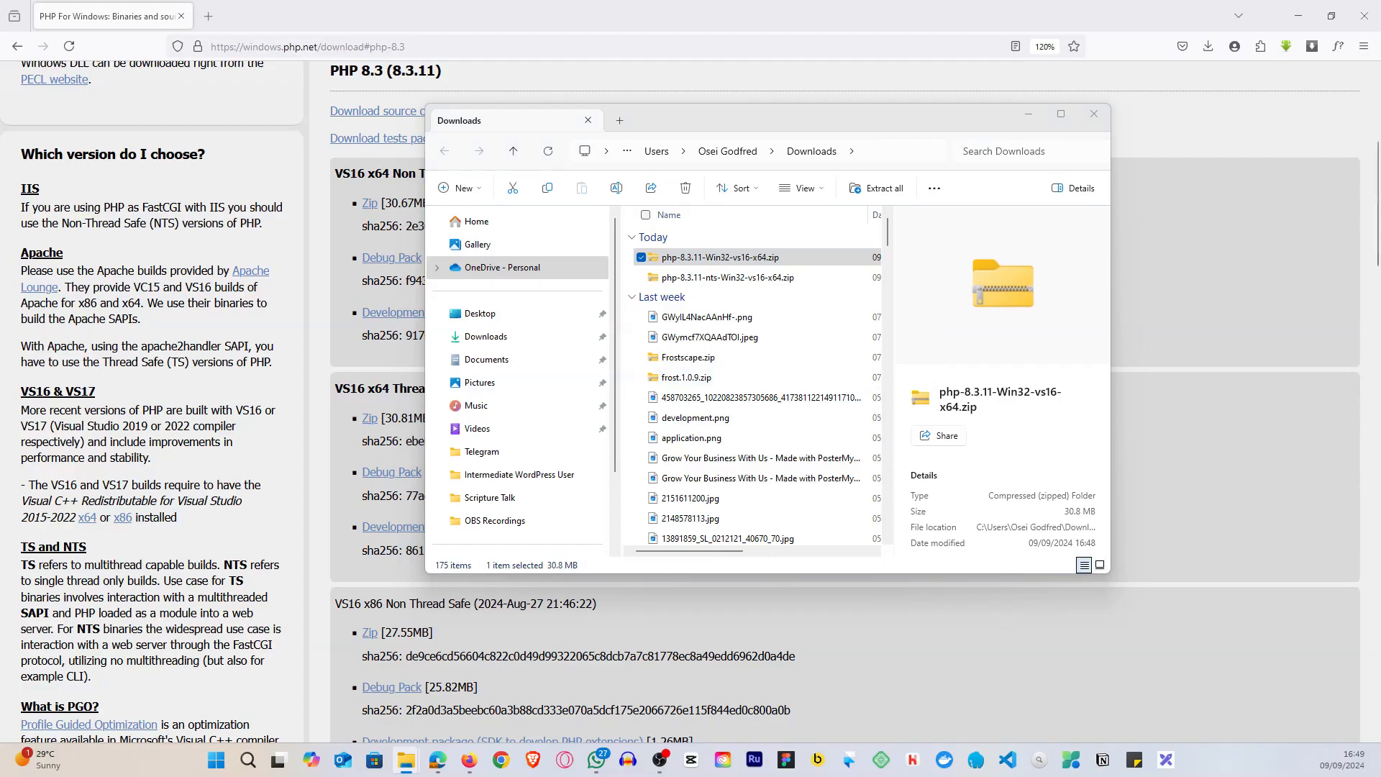
{"action": "left_click", "coordinate": [882, 187]}
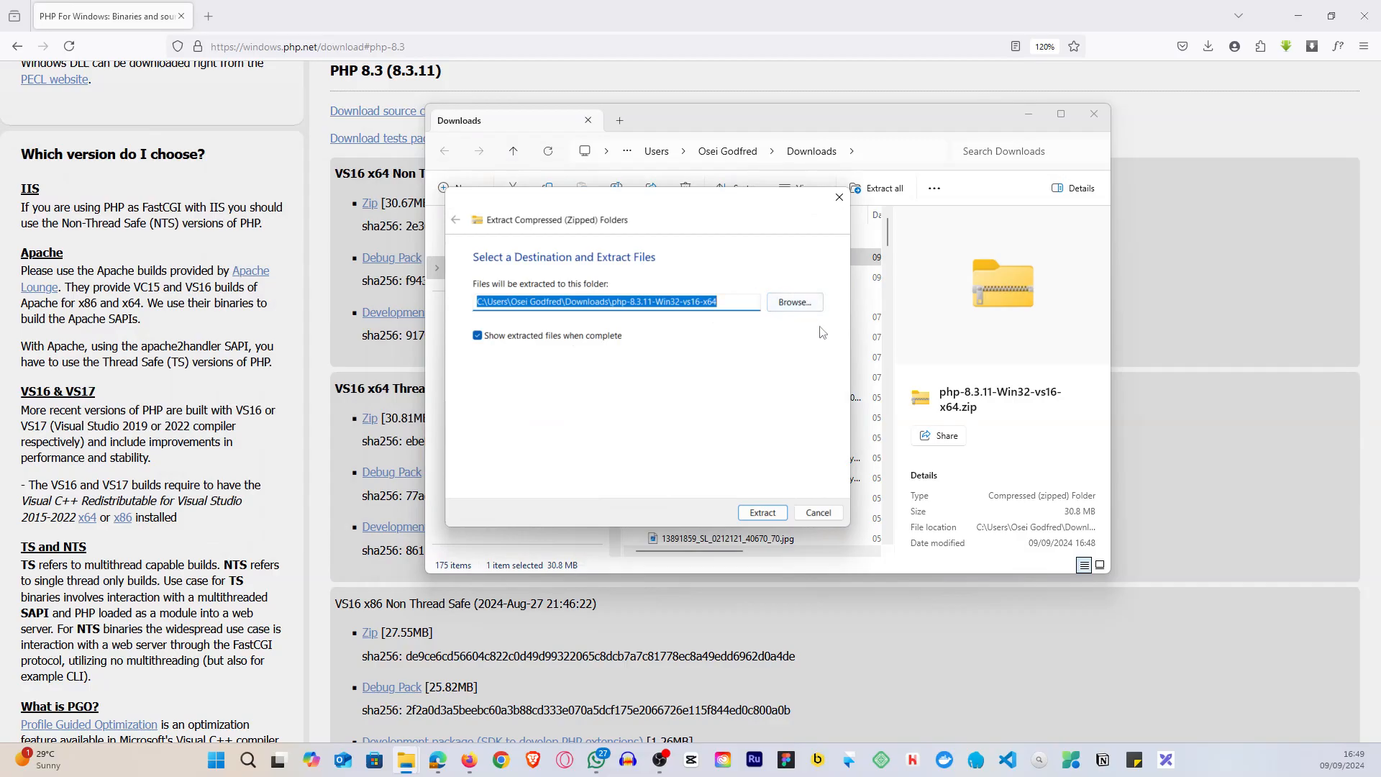
Extract the zip into a php-8.3.11-Win32-vs16-x64 folder in Downloads.
{"action": "left_click", "coordinate": [761, 512]}
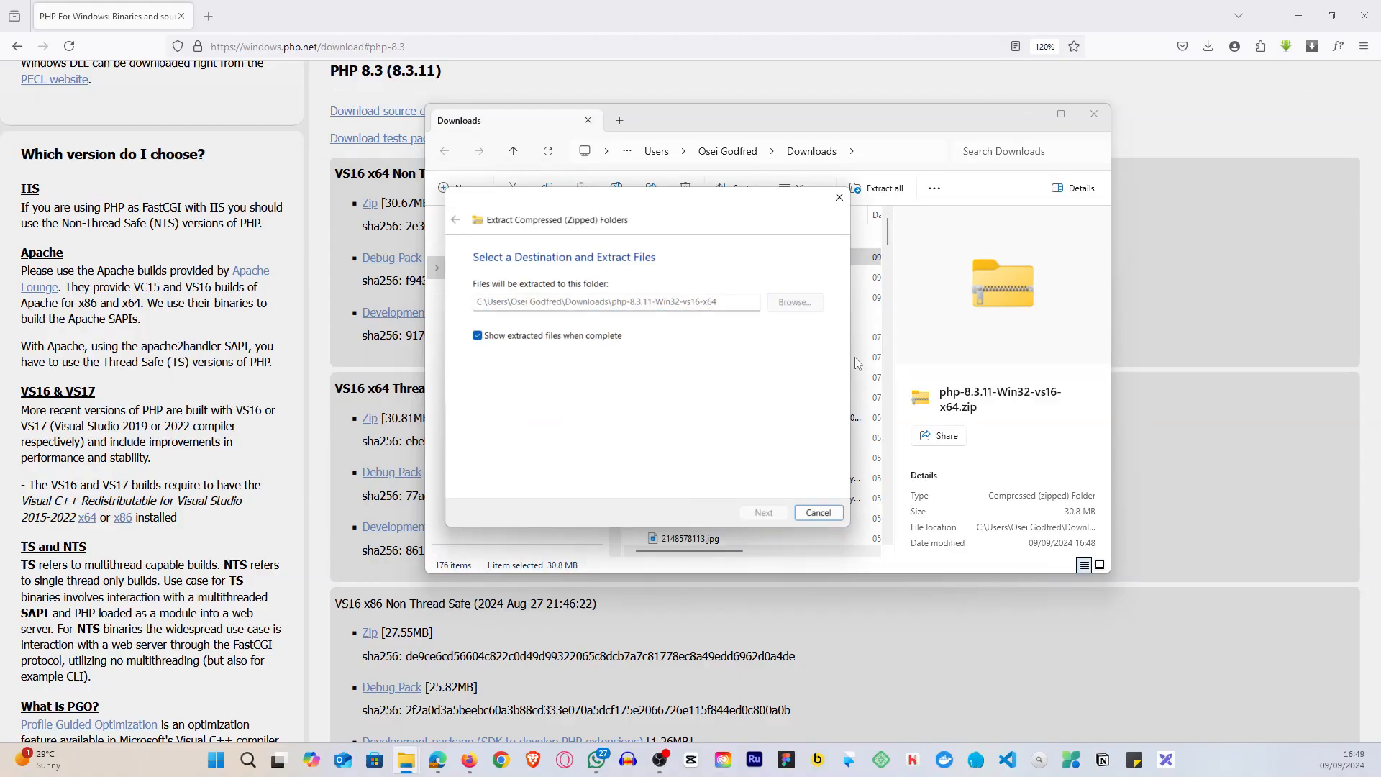
{"action": "left_click", "coordinate": [762, 512]}
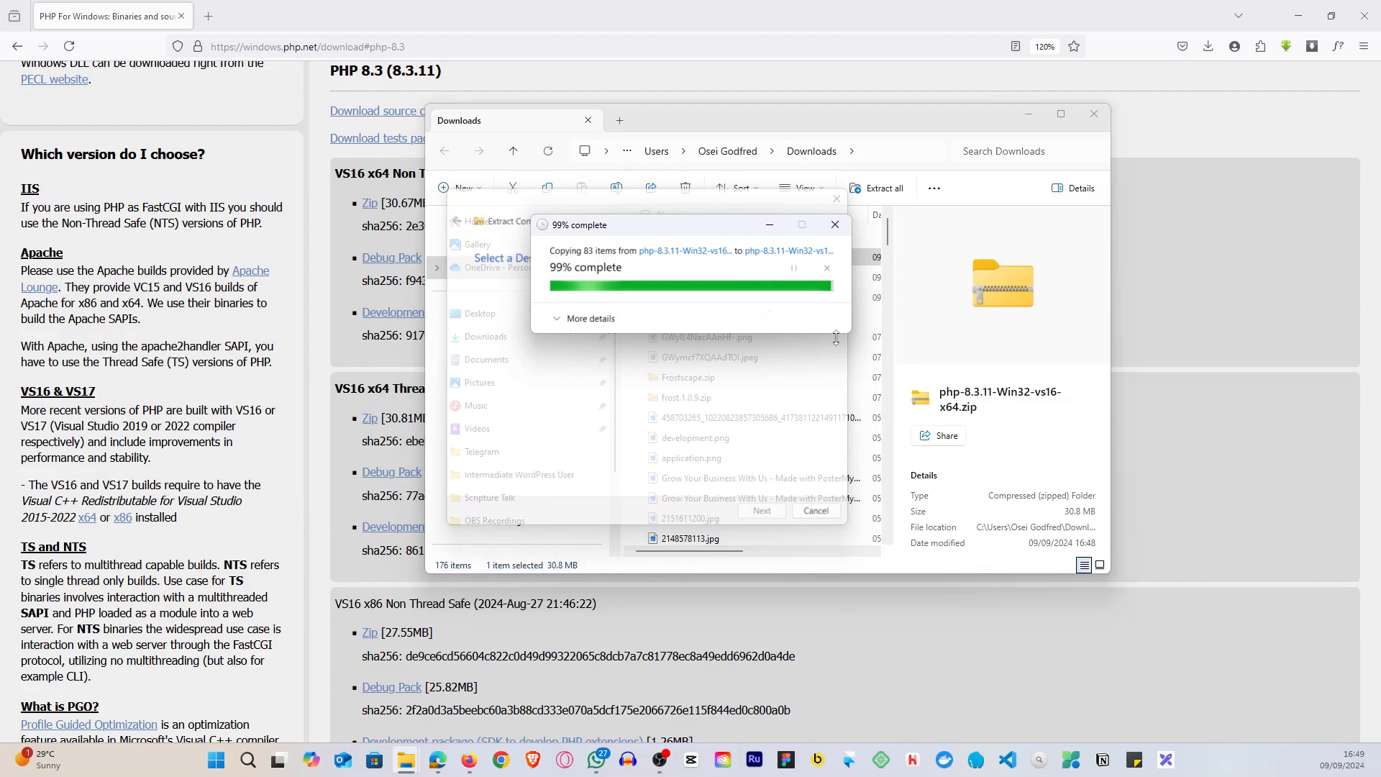
{"action": "left_click", "coordinate": [833, 224]}
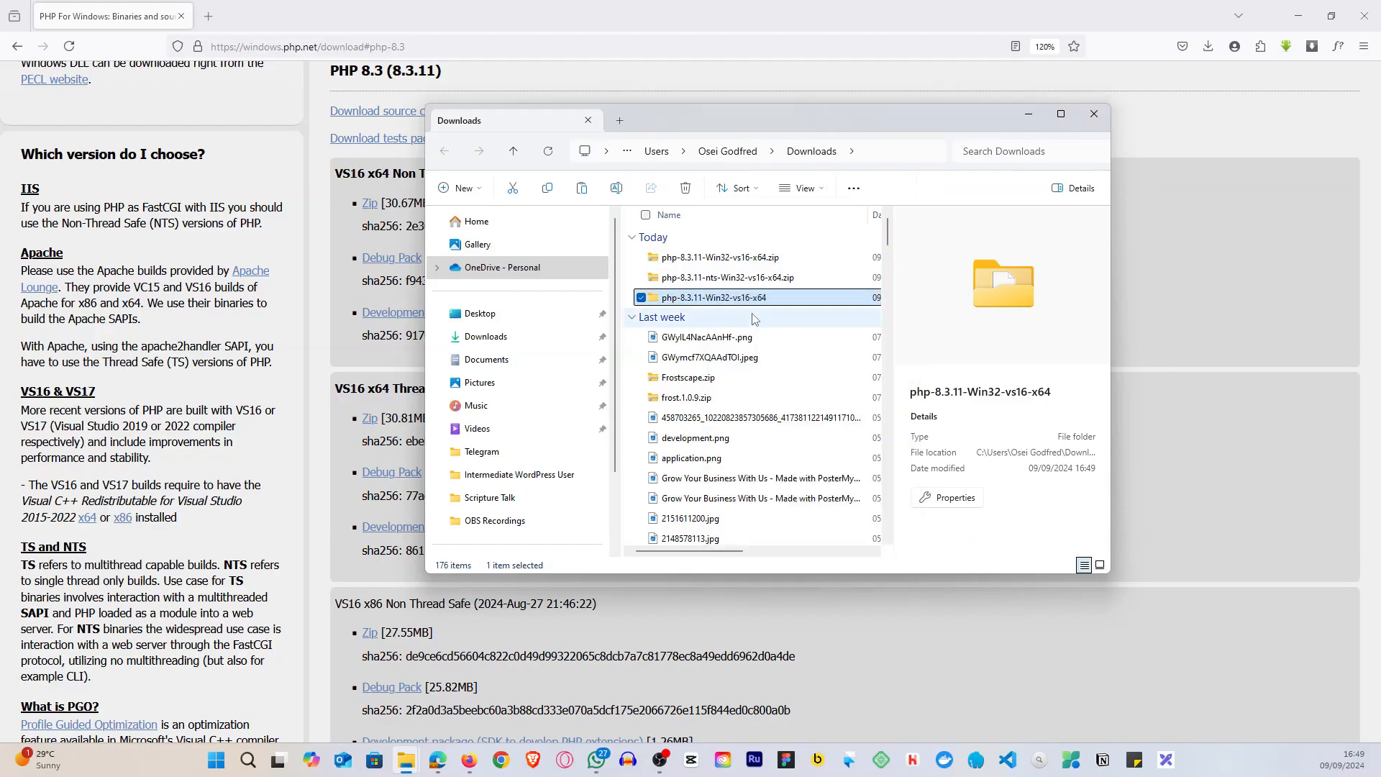
Navigate from This PC into C:\laragon\bin\php.
{"action": "scroll", "scroll_direction": "down", "scroll_amount": 3}
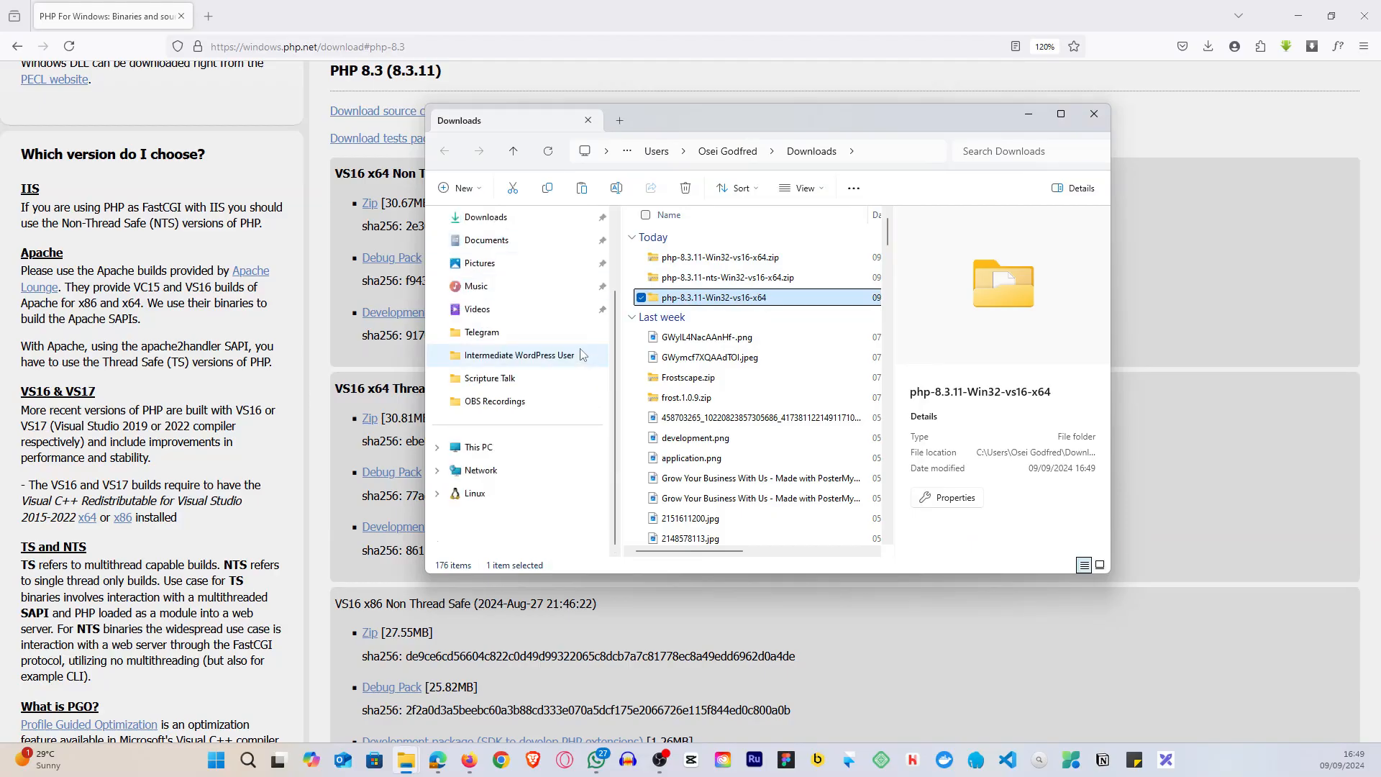
{"action": "mouse_move", "coordinate": [496, 417]}
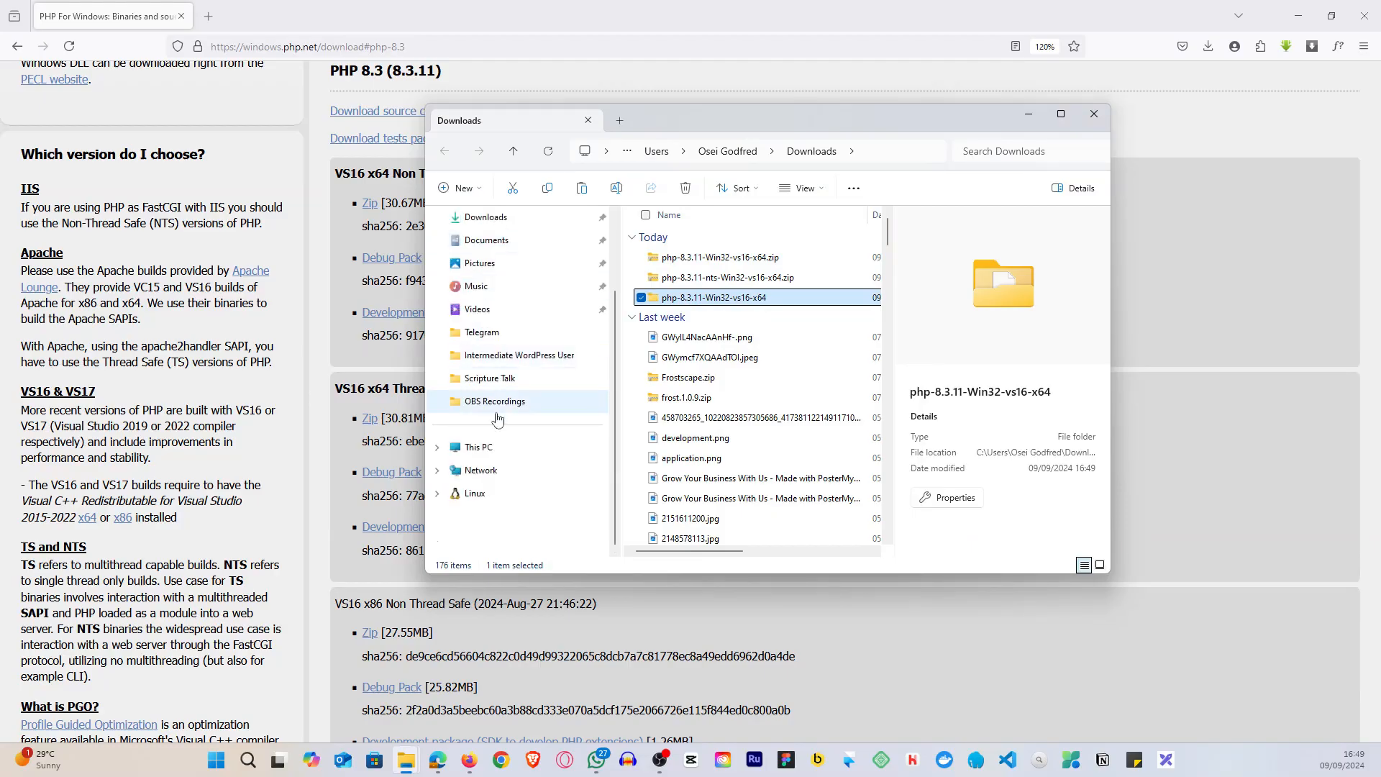
{"action": "left_click", "coordinate": [478, 446]}
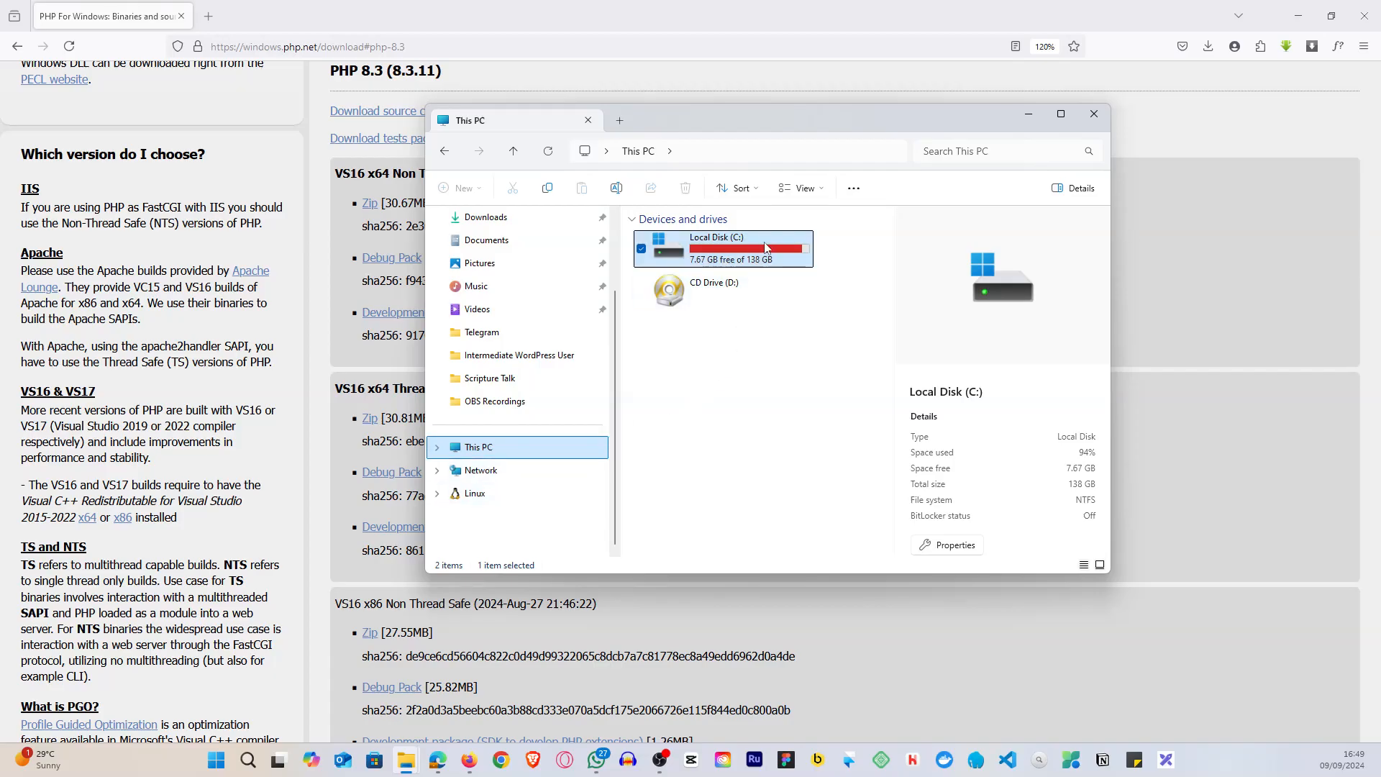
{"action": "double_click", "coordinate": [722, 249]}
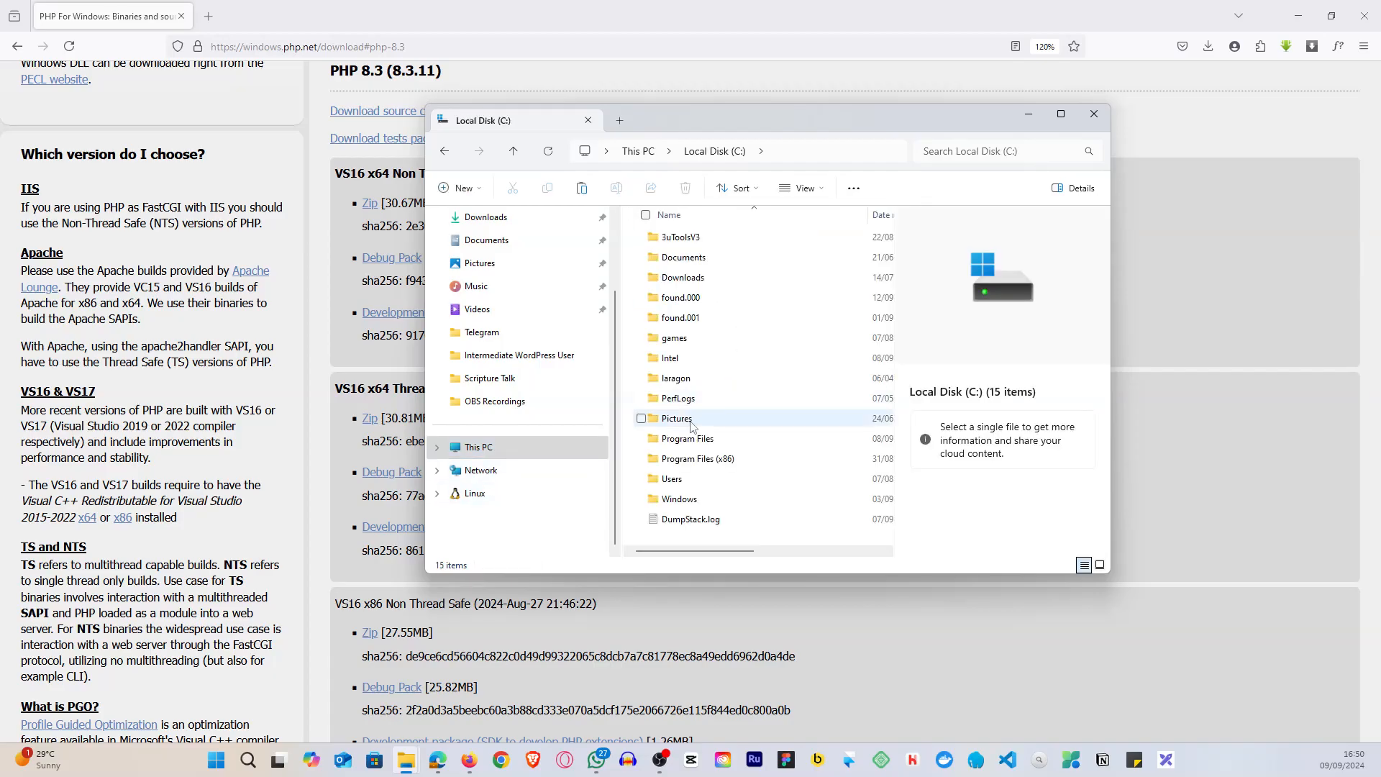
{"action": "left_click", "coordinate": [676, 379]}
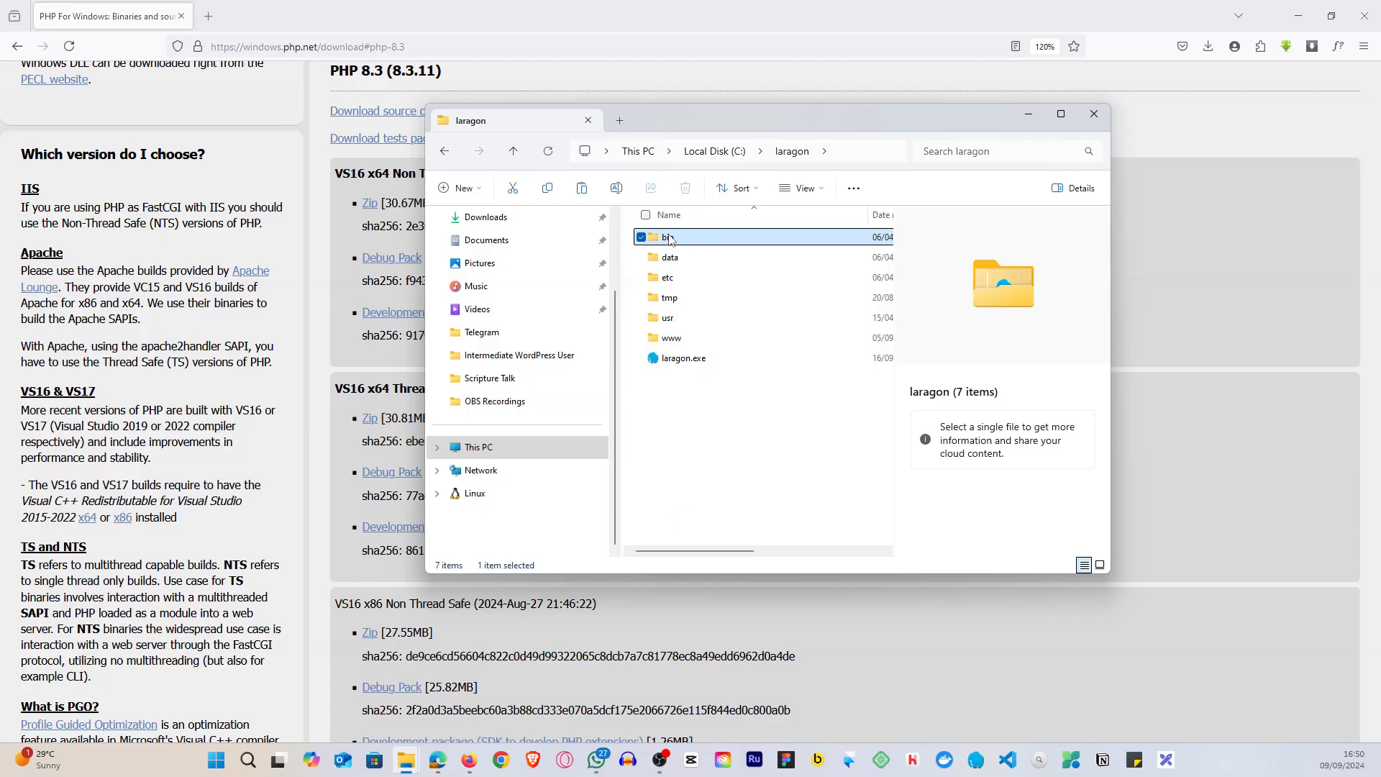
{"action": "double_click", "coordinate": [666, 237]}
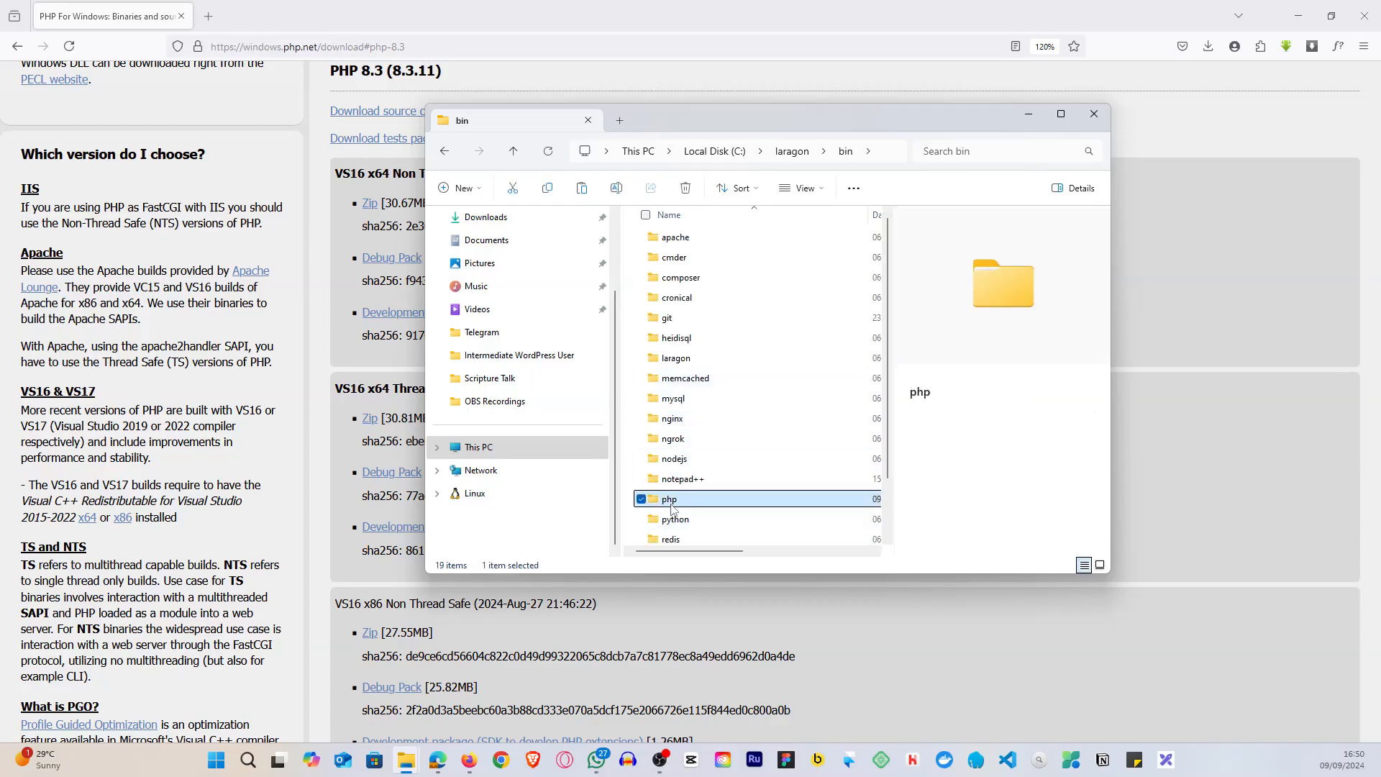
{"action": "double_click", "coordinate": [669, 499]}
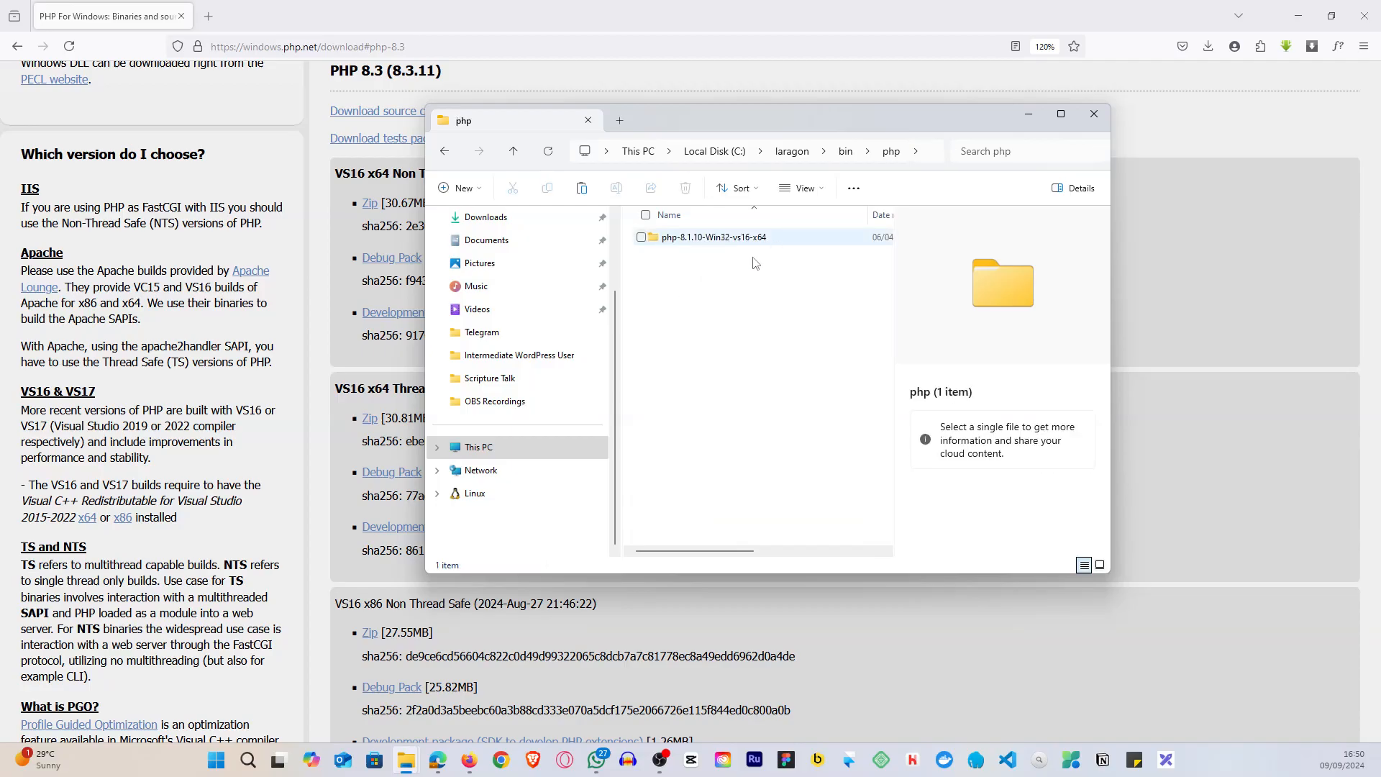
Paste the php-8.3.11-Win32-vs16-x64 folder here beside the 8.1.10 folder.
{"action": "right_click", "coordinate": [755, 261]}
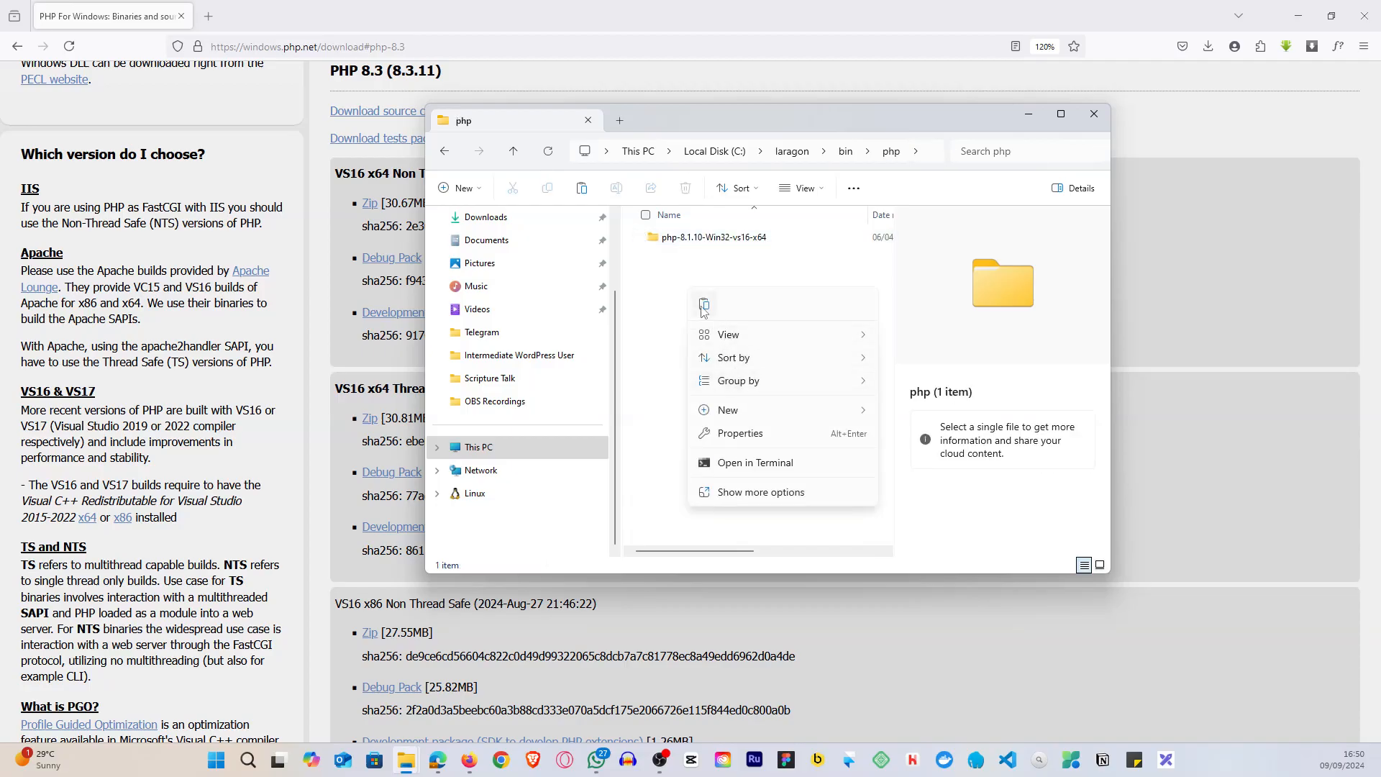
{"action": "left_click", "coordinate": [703, 305]}
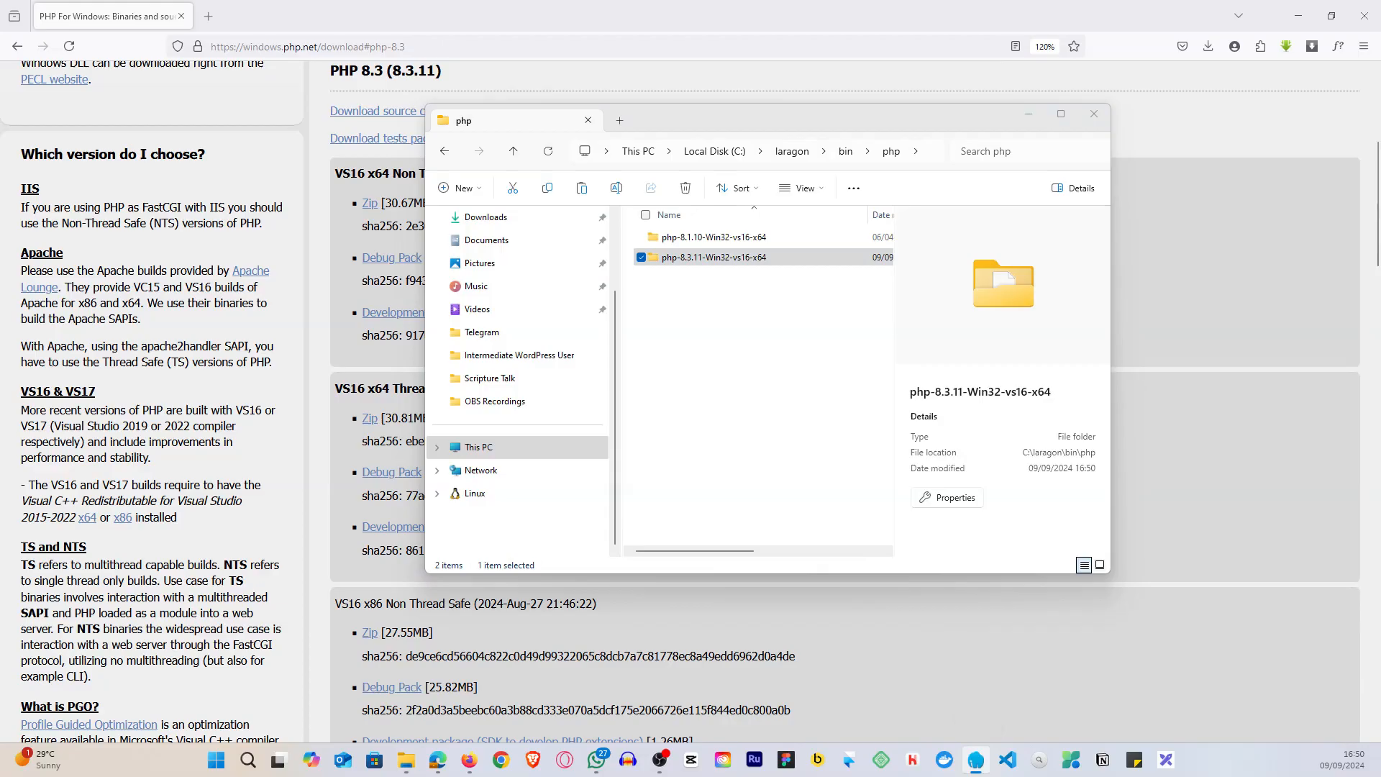
{"action": "left_click", "coordinate": [975, 759]}
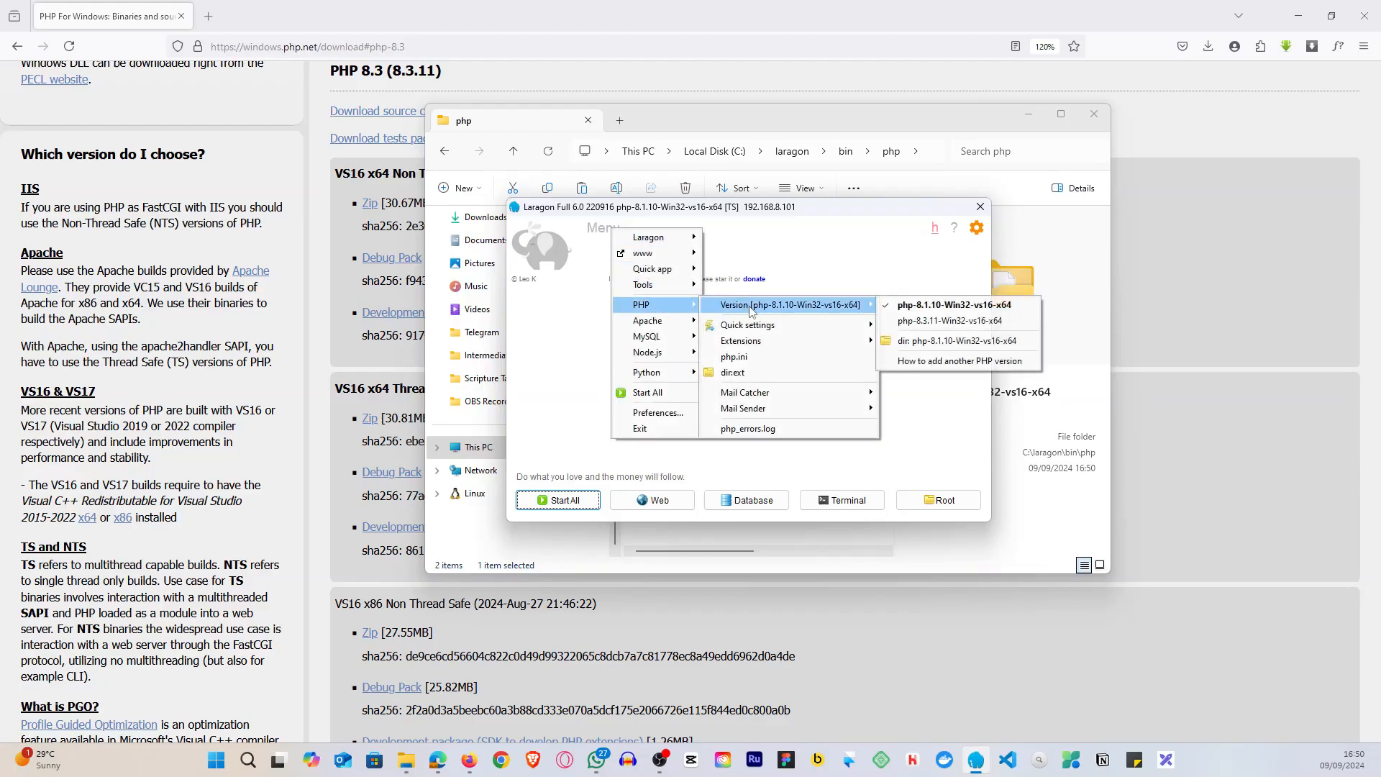
{"action": "mouse_move", "coordinate": [946, 321]}
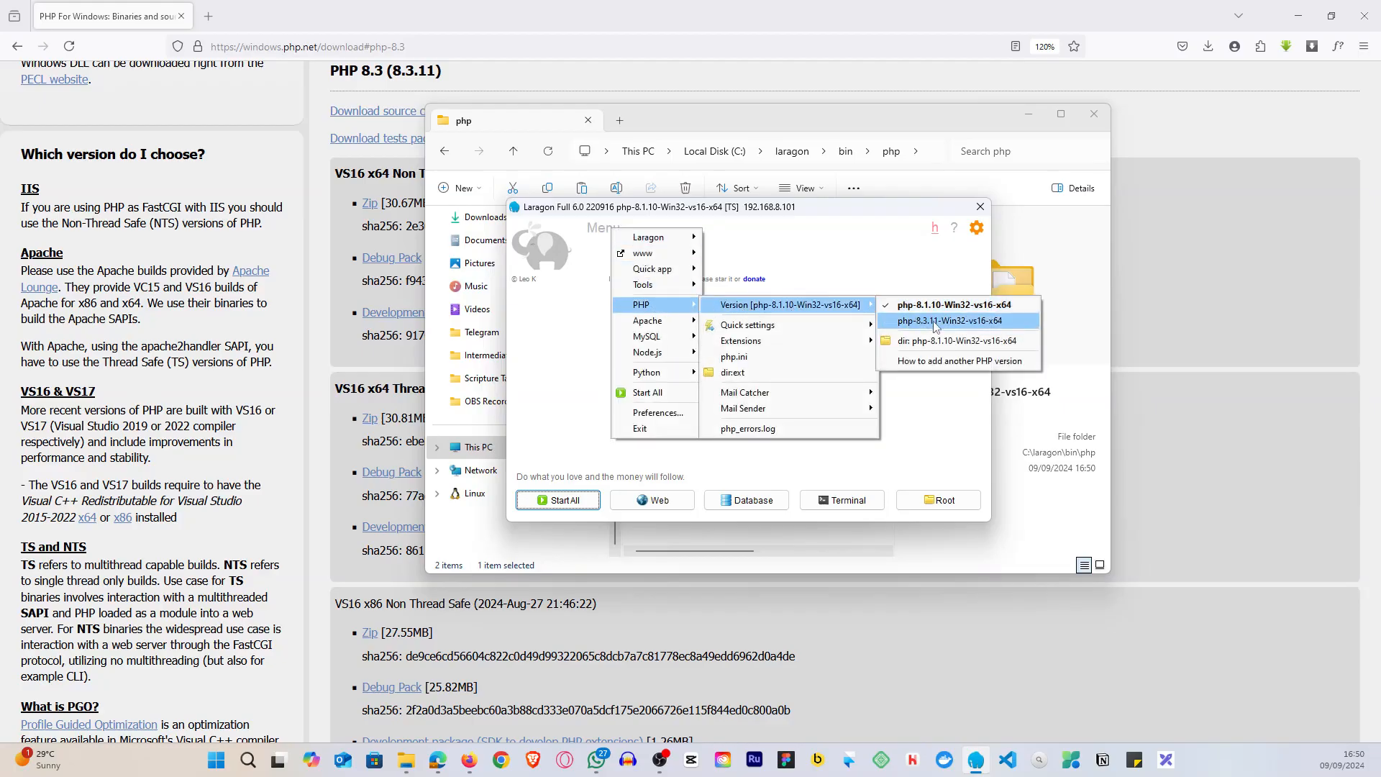
{"action": "mouse_move", "coordinate": [949, 326]}
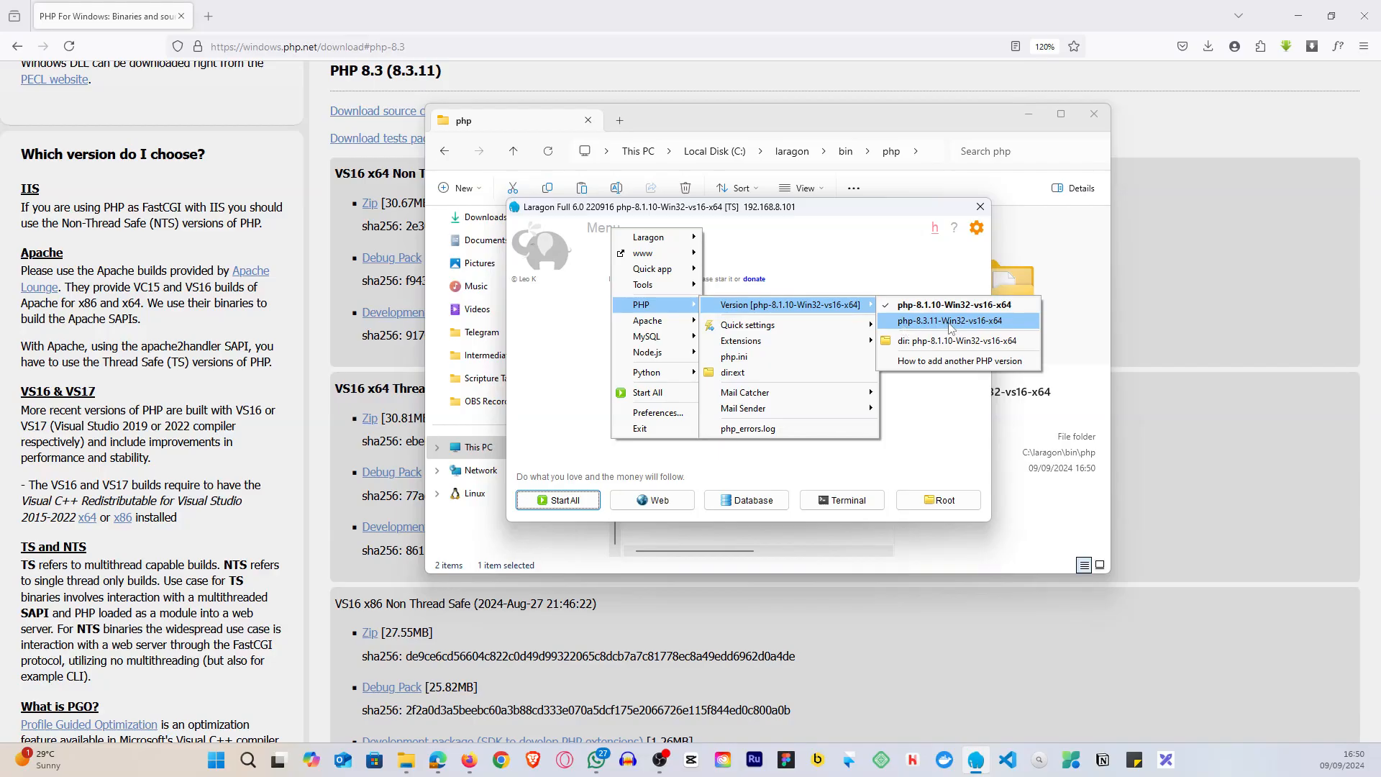
Select php-8.3.11-Win32-vs16-x64 as Laragon's active PHP version, replacing 8.1.10.
{"action": "left_click", "coordinate": [949, 321]}
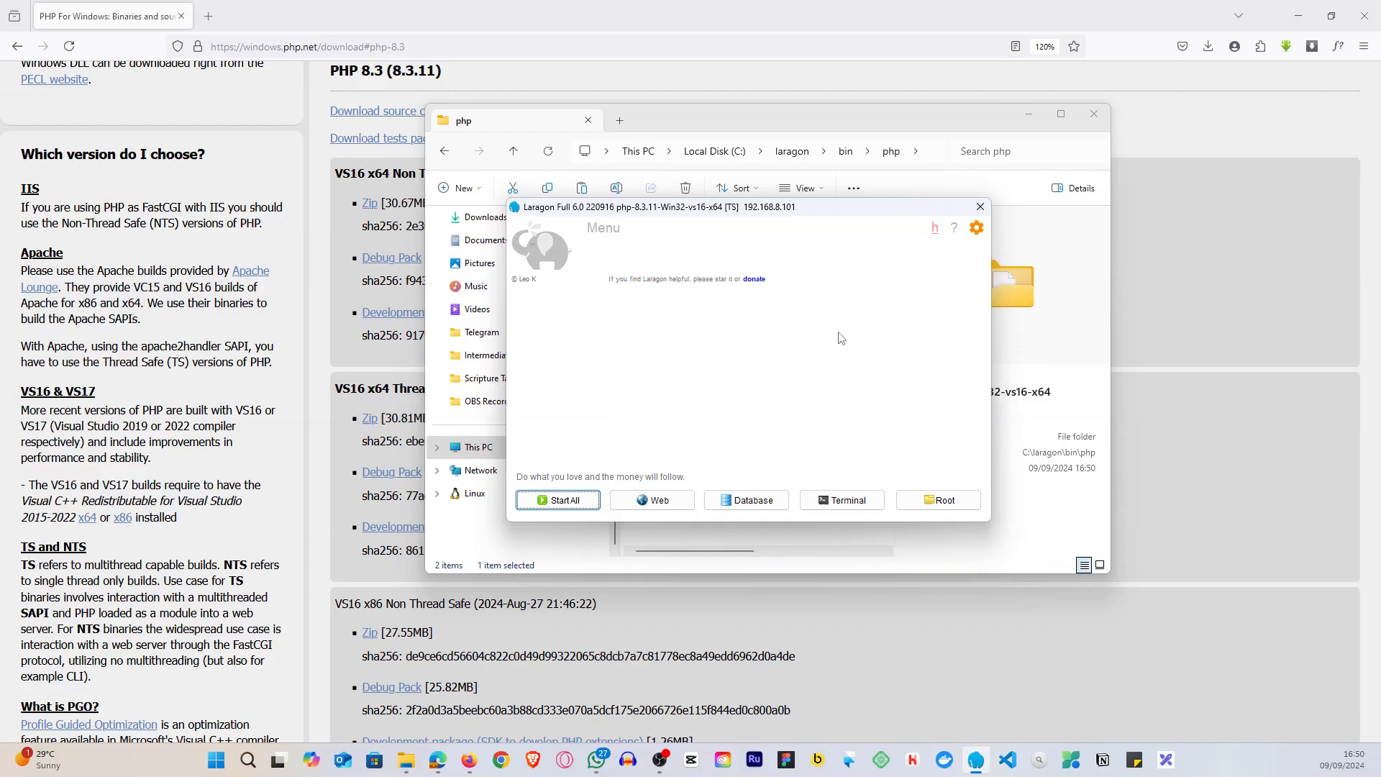
{"action": "mouse_move", "coordinate": [791, 245]}
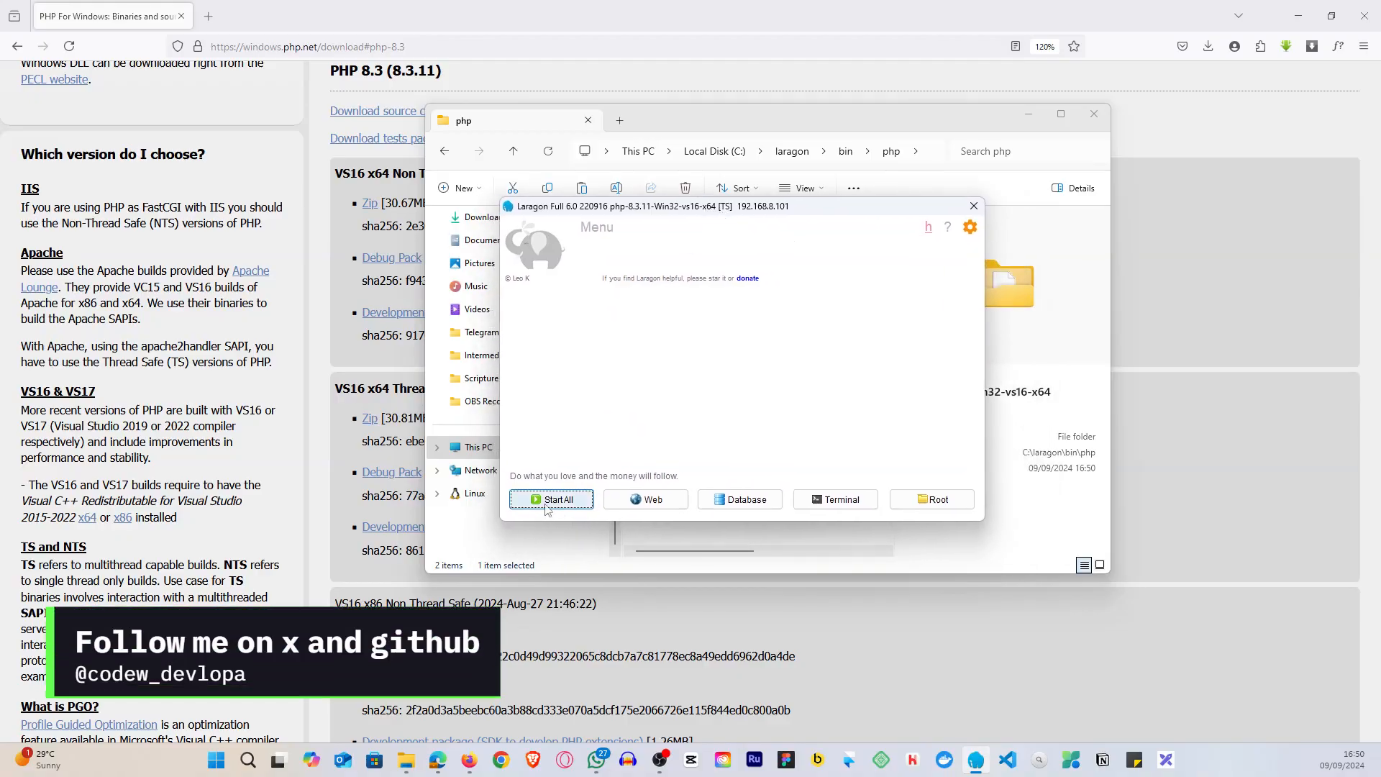
Start Apache 2.4.54 and MySQL 8.0.30 in Laragon, then get a blank Firefox tab.
{"action": "left_click", "coordinate": [551, 499]}
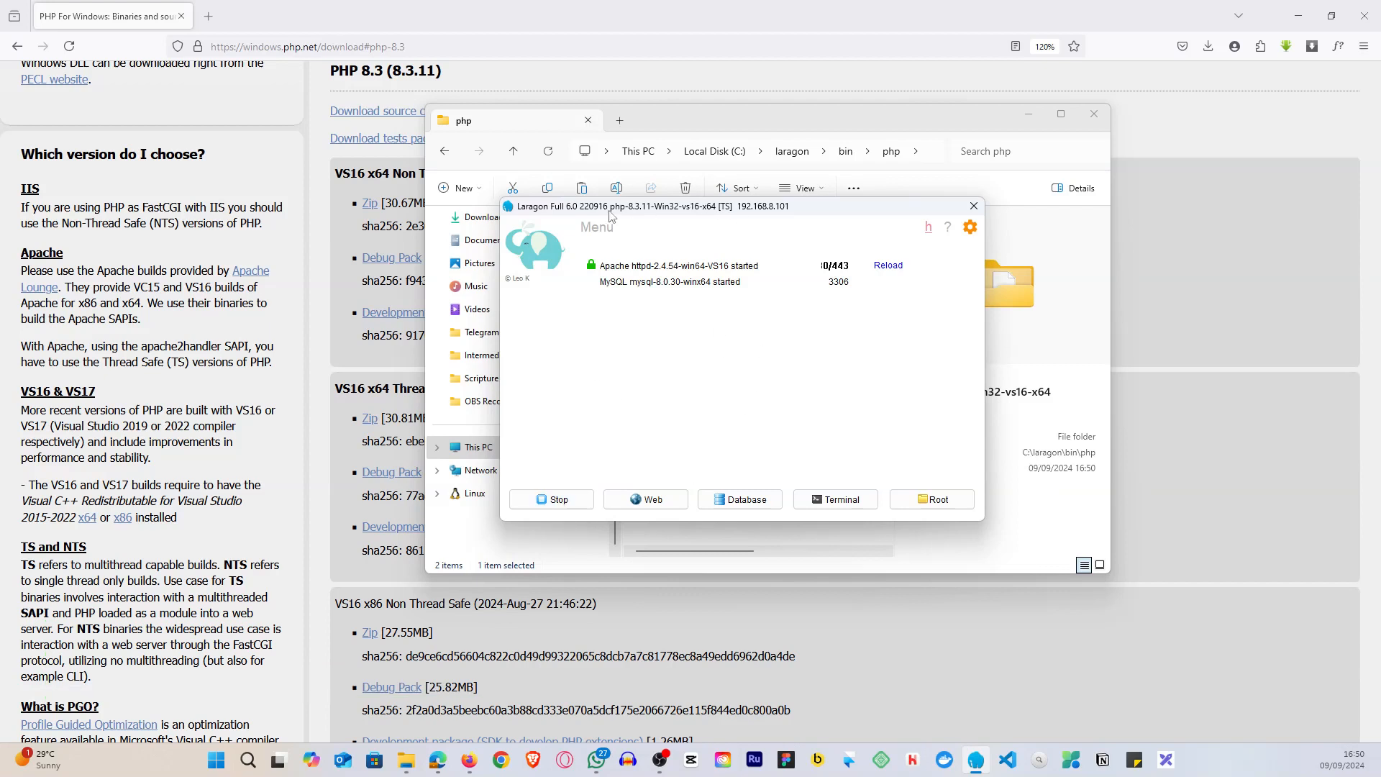
{"action": "mouse_move", "coordinate": [648, 217]}
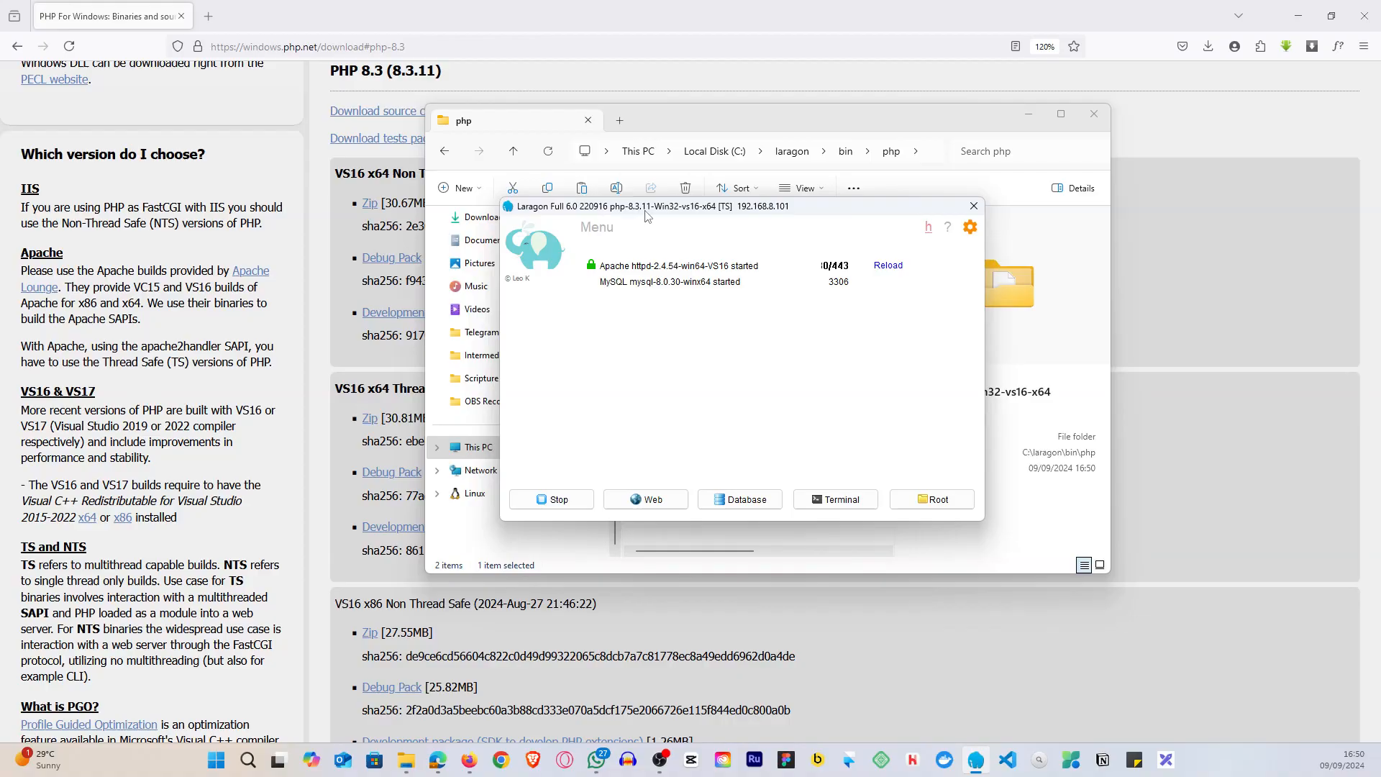
{"action": "left_click", "coordinate": [208, 15]}
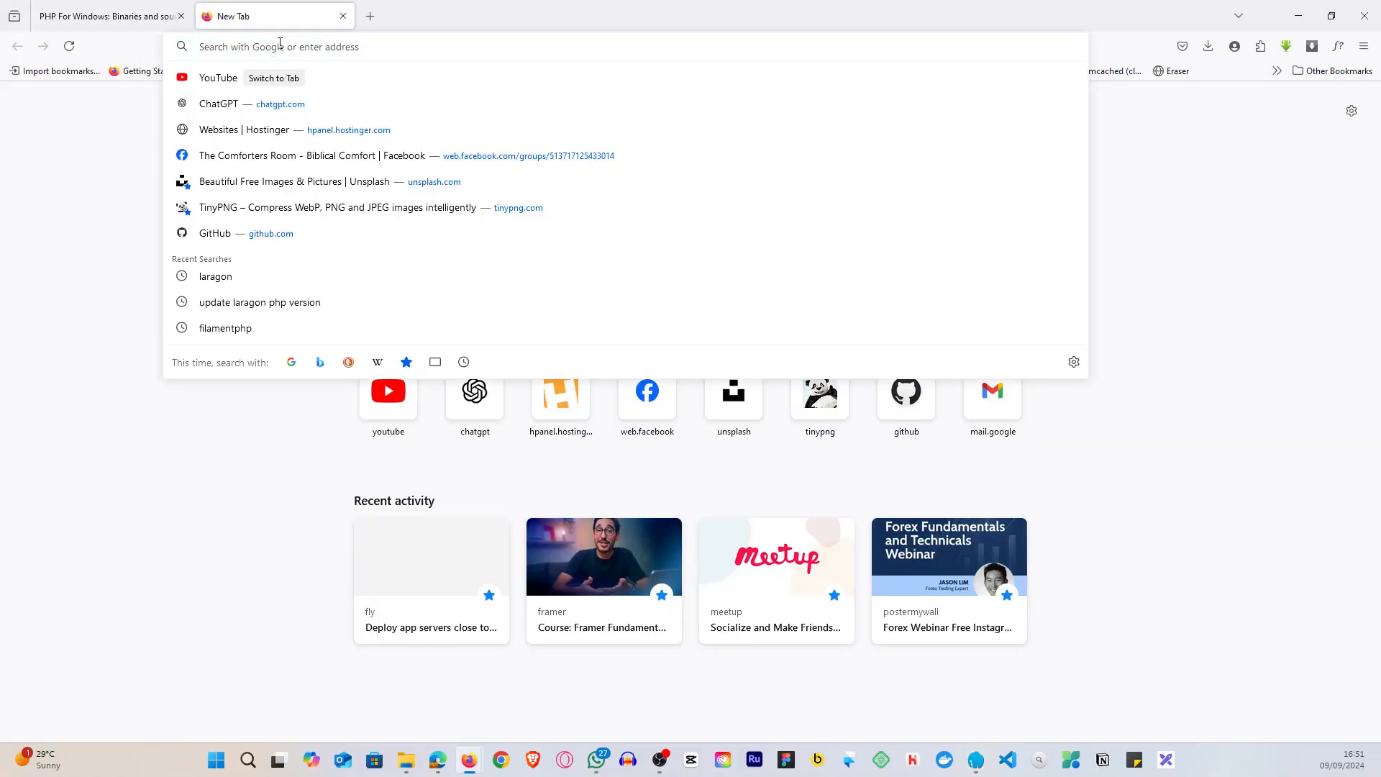
Load localhost:8000/ to see the Laragon welcome page reporting PHP 8.3.11.
{"action": "type", "text": "localhost:8000/"}
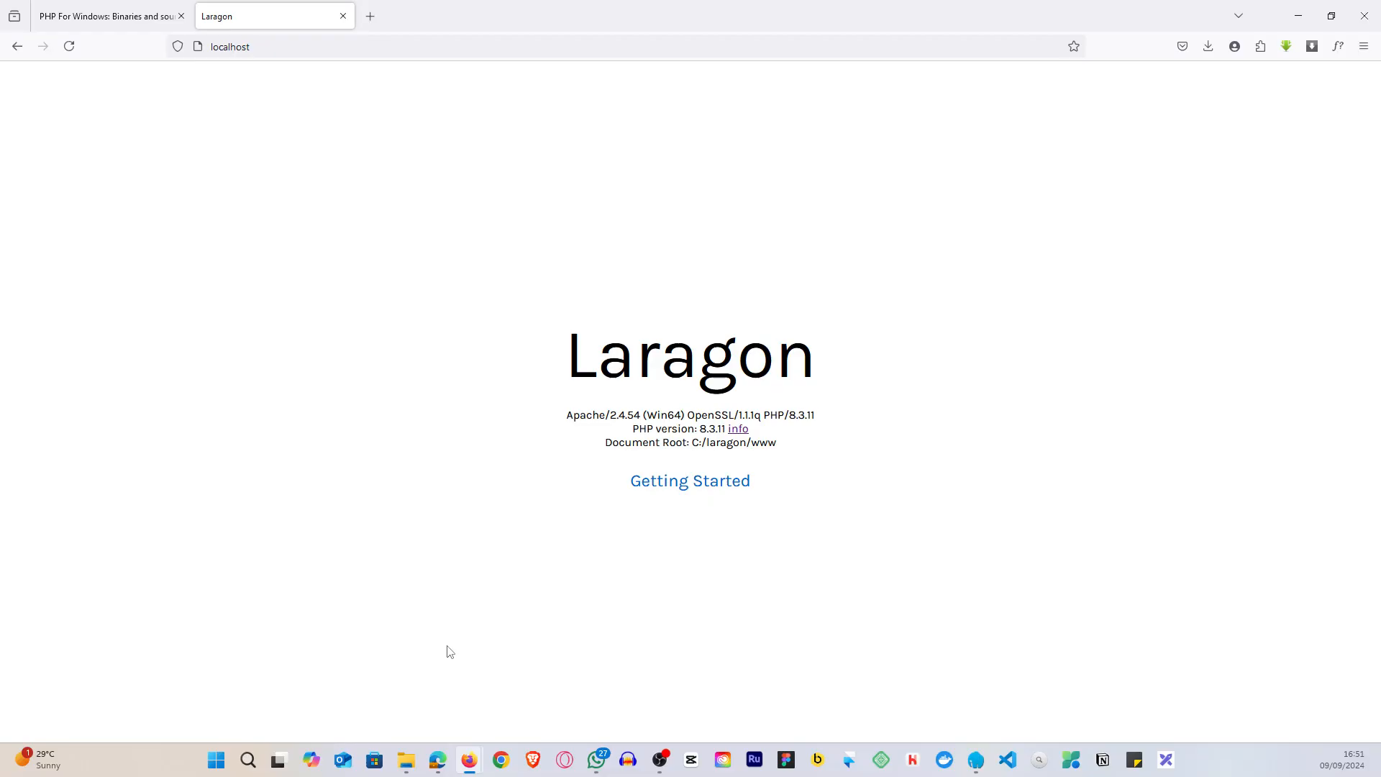
{"action": "mouse_move", "coordinate": [357, 737]}
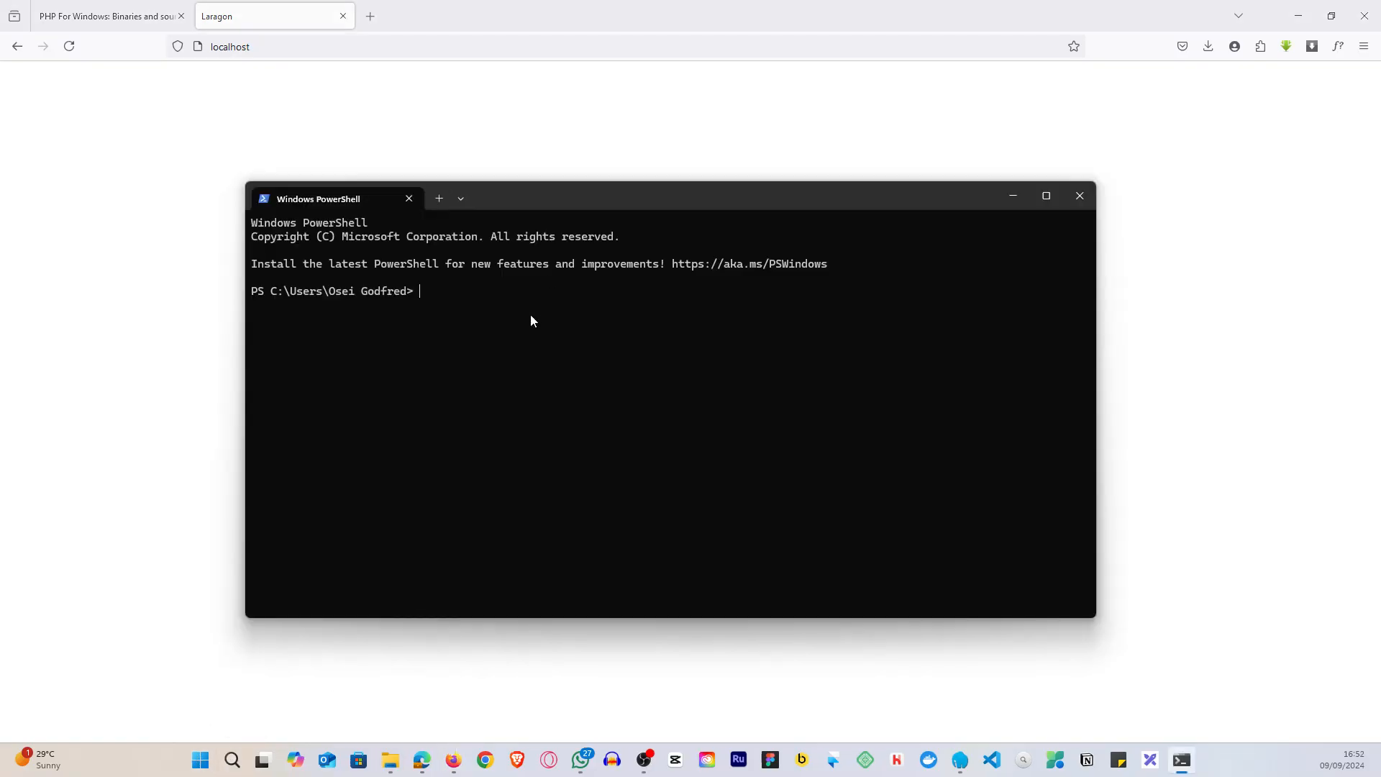
Run php -v in PowerShell to confirm PHP 8.3.11 (cli) is installed.
{"action": "type", "text": "php -v"}
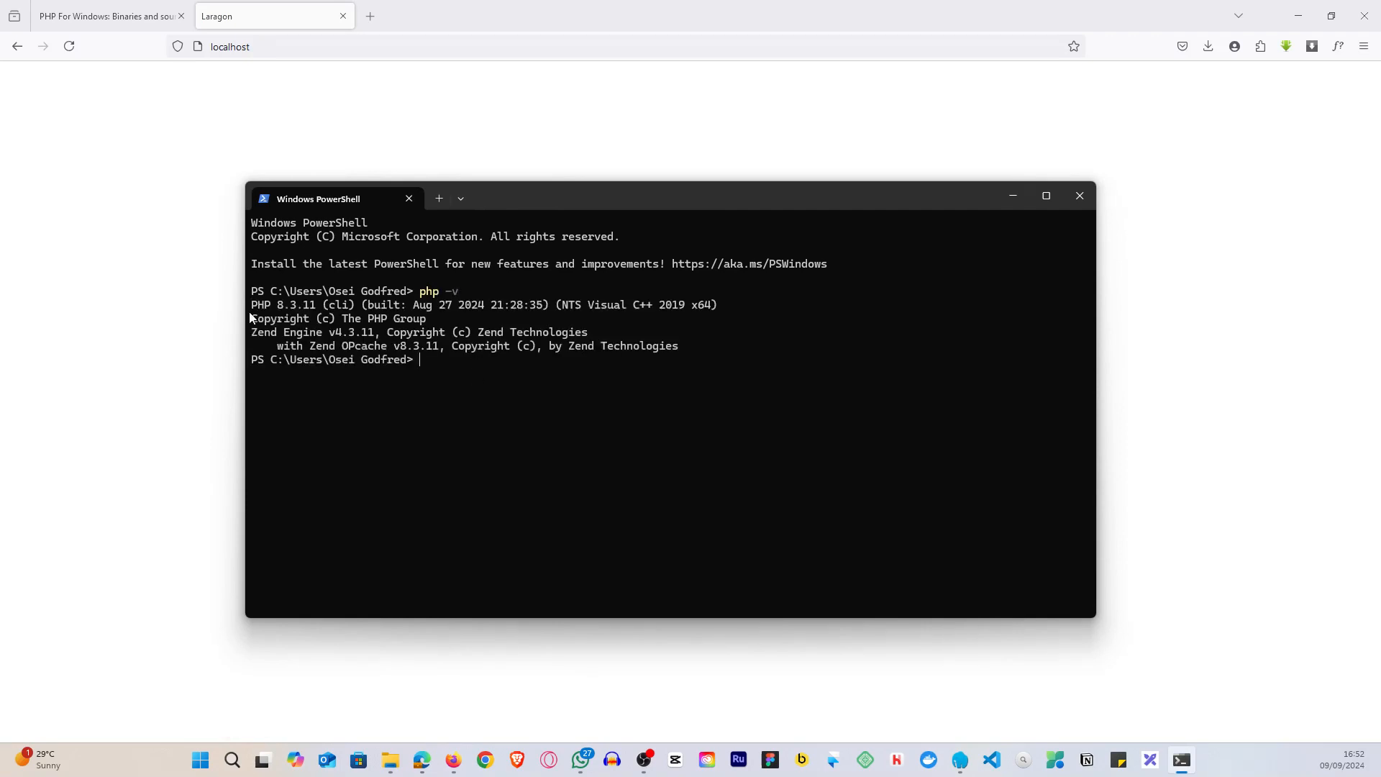
{"action": "mouse_move", "coordinate": [482, 321]}
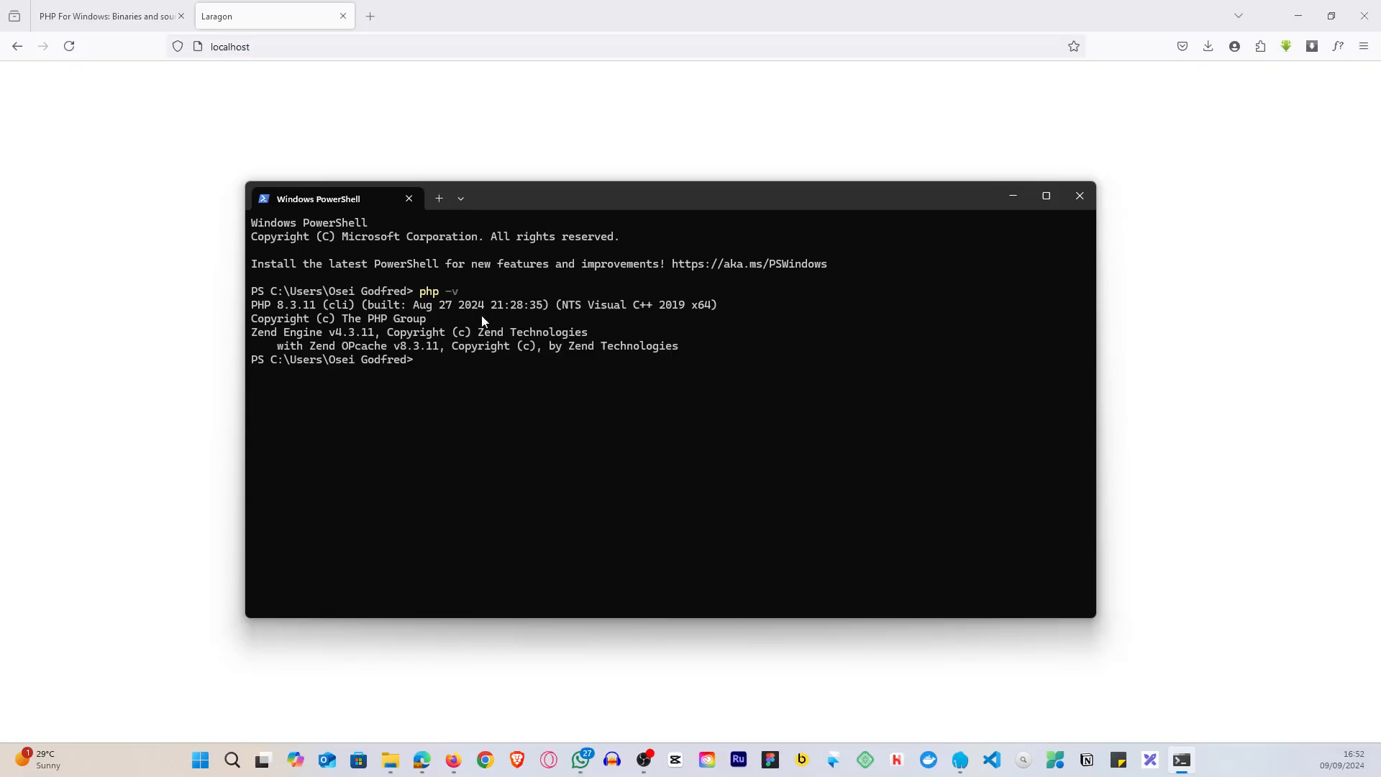